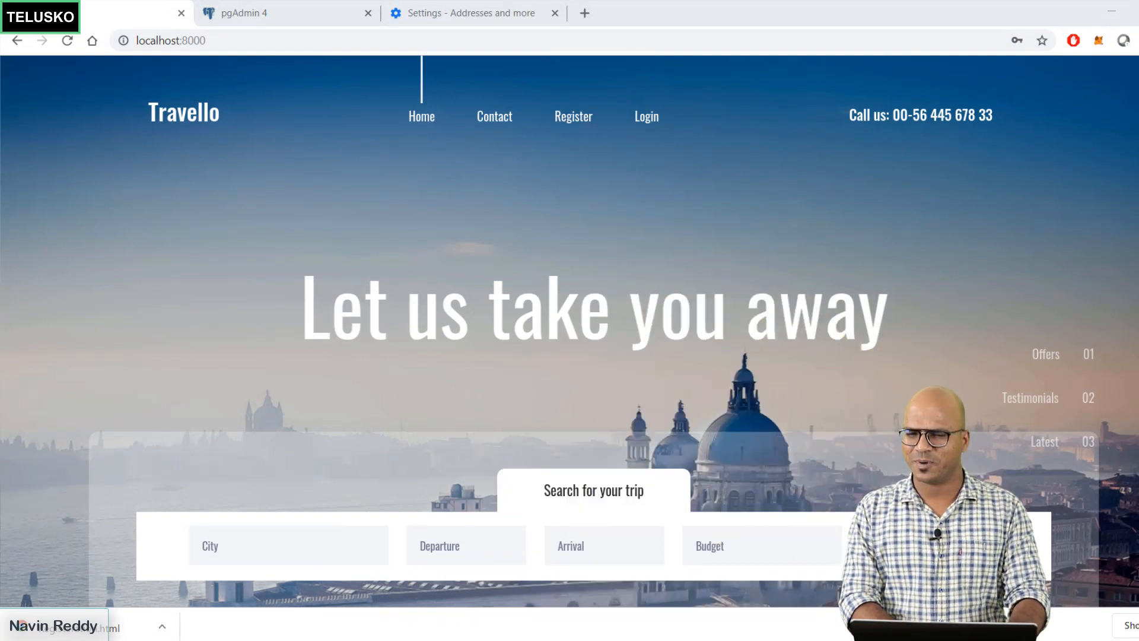
pyautogui.moveTo(709, 130)
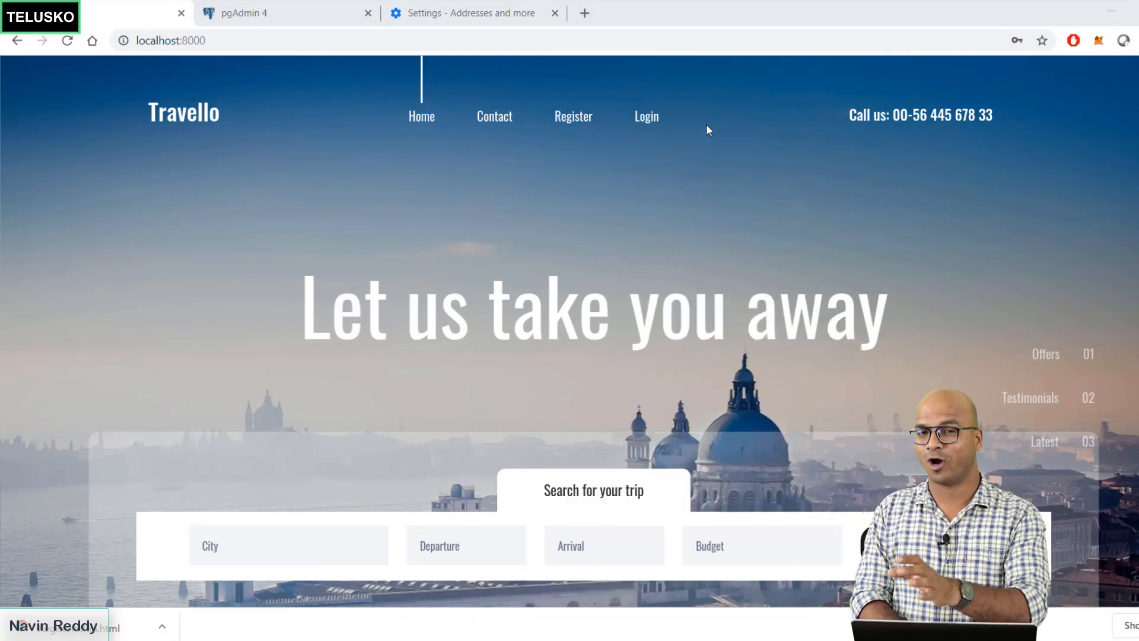
pyautogui.moveTo(621, 125)
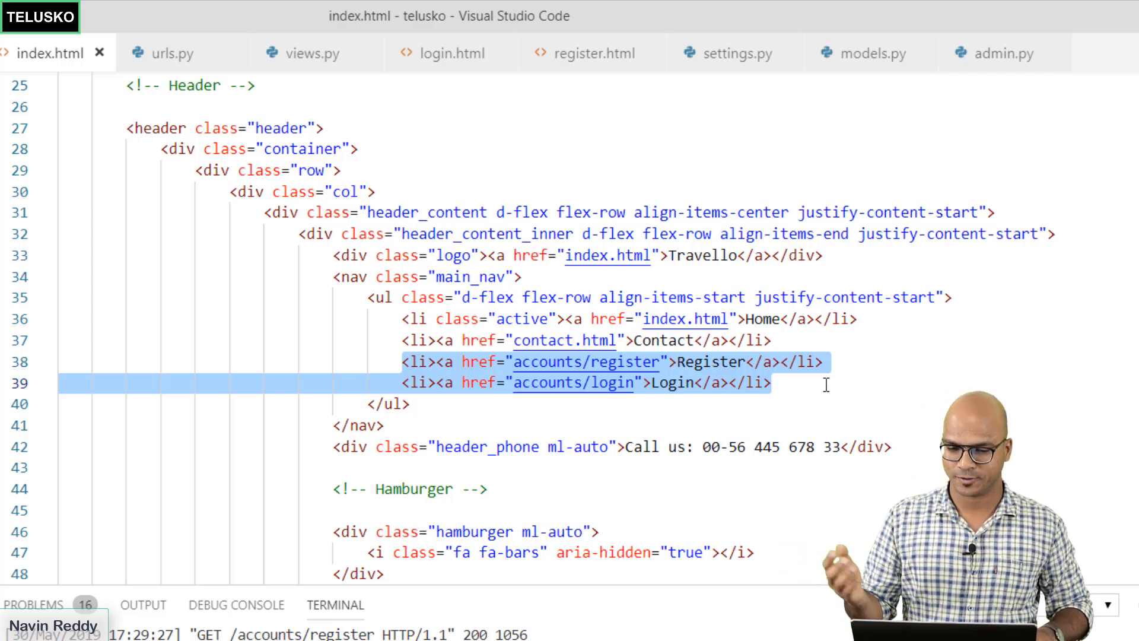
# Insert a {% if user.is_authenticated %} tag on a new line after the Contact nav item.
pyautogui.click(799, 340)
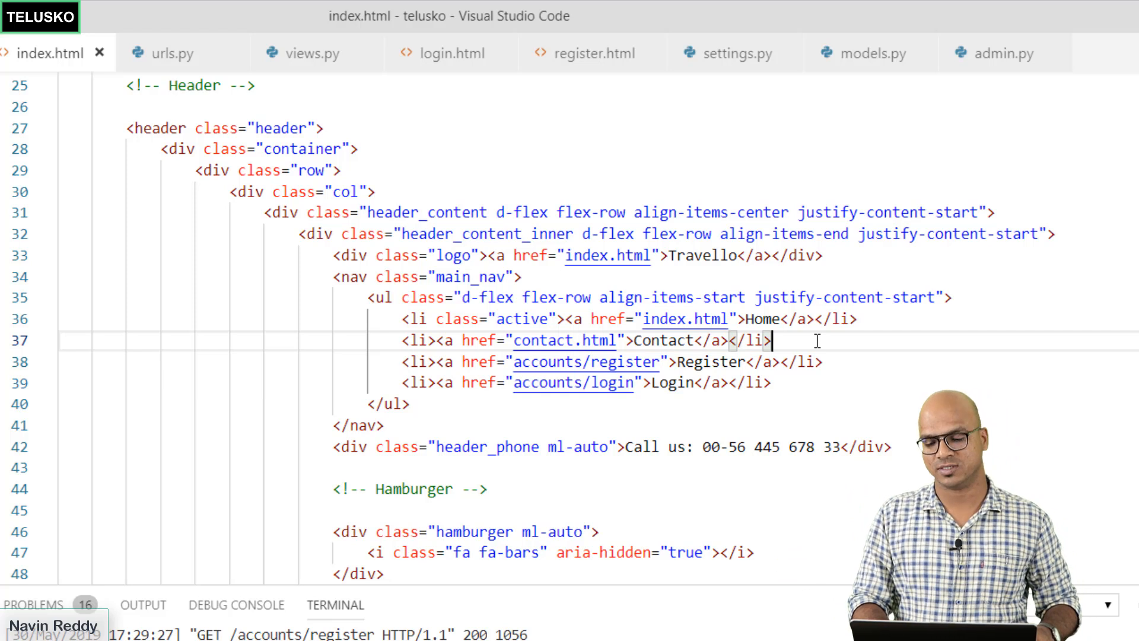
pyautogui.press('enter')
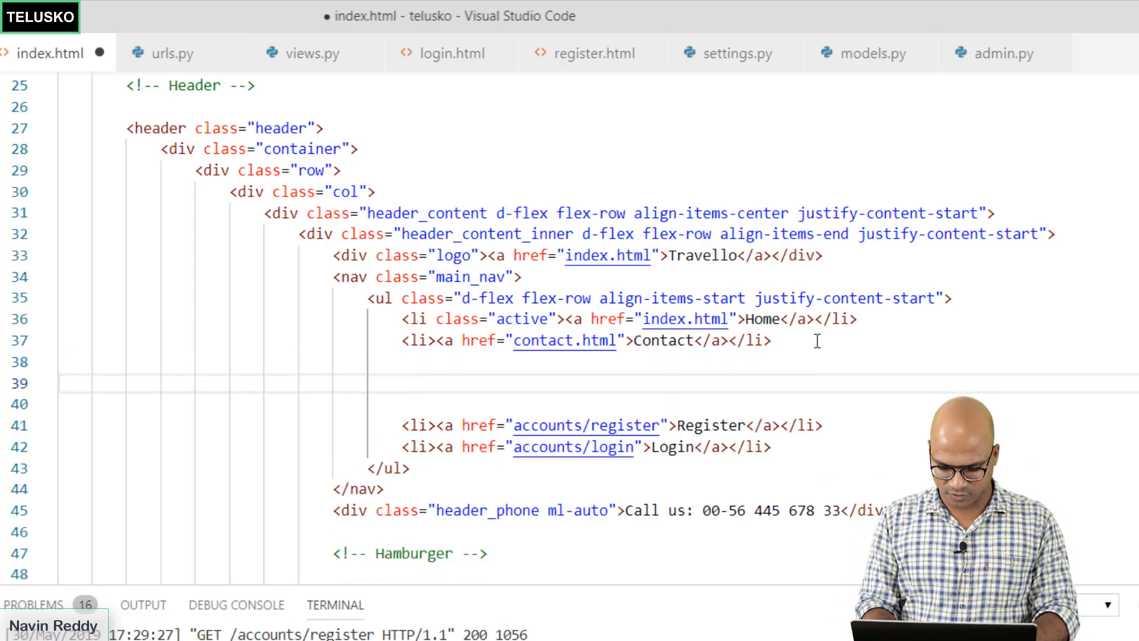
pyautogui.write('{% %}')
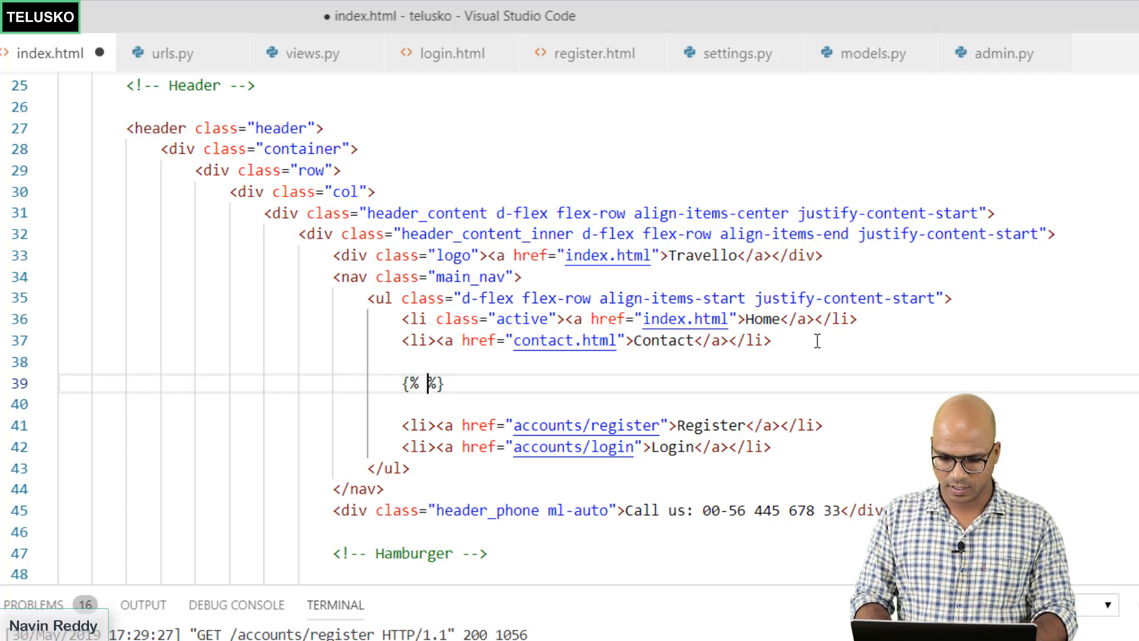
pyautogui.write('if')
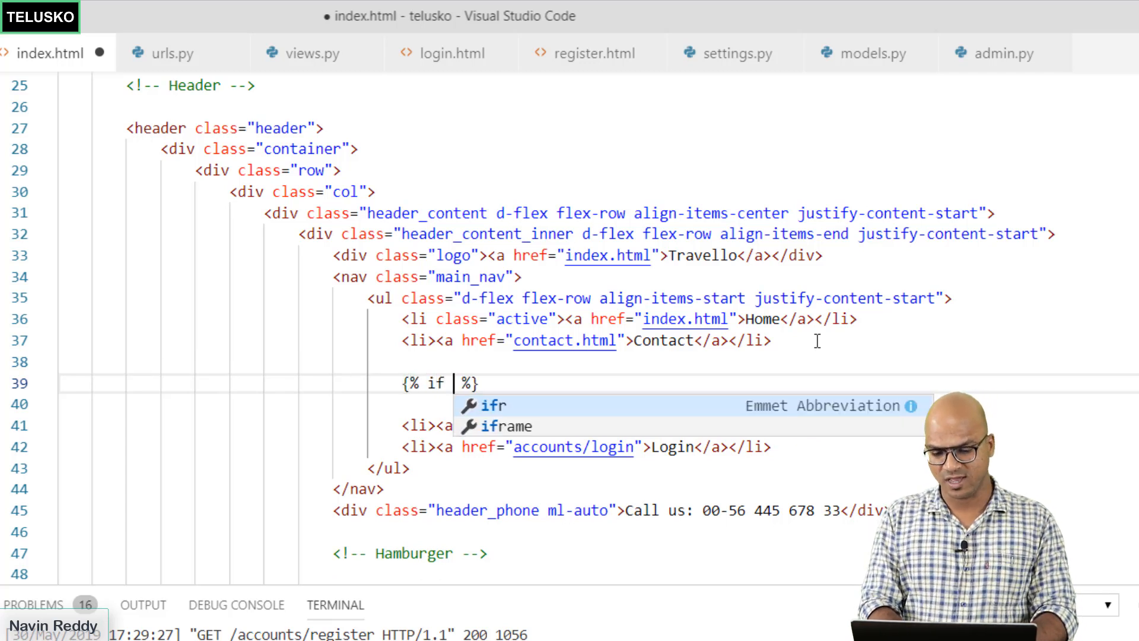
pyautogui.write('user')
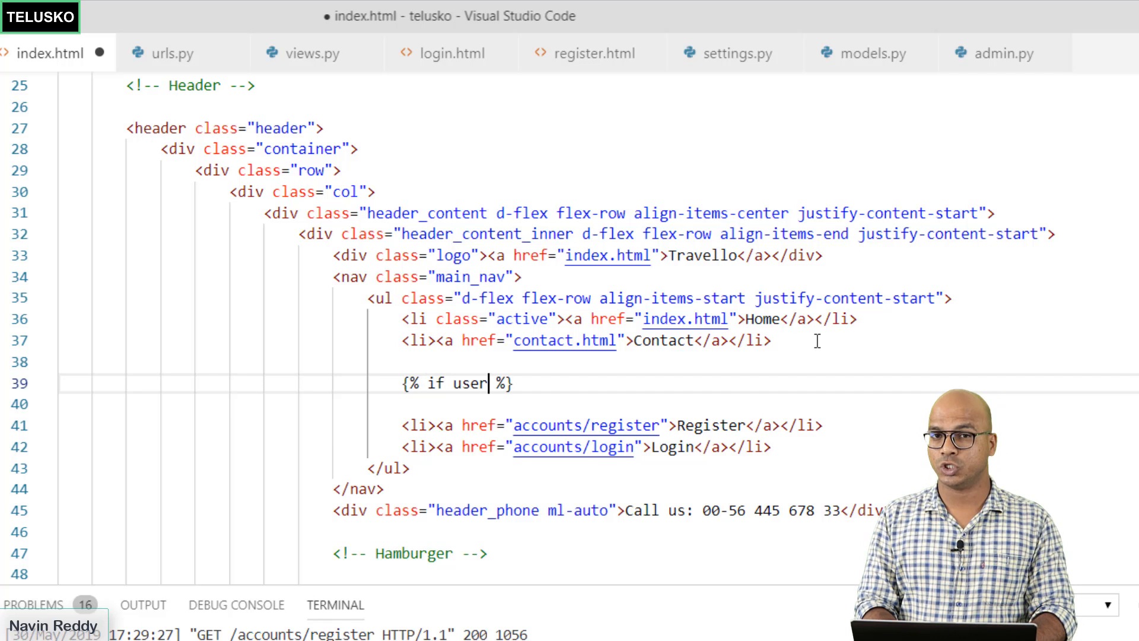
pyautogui.write('.')
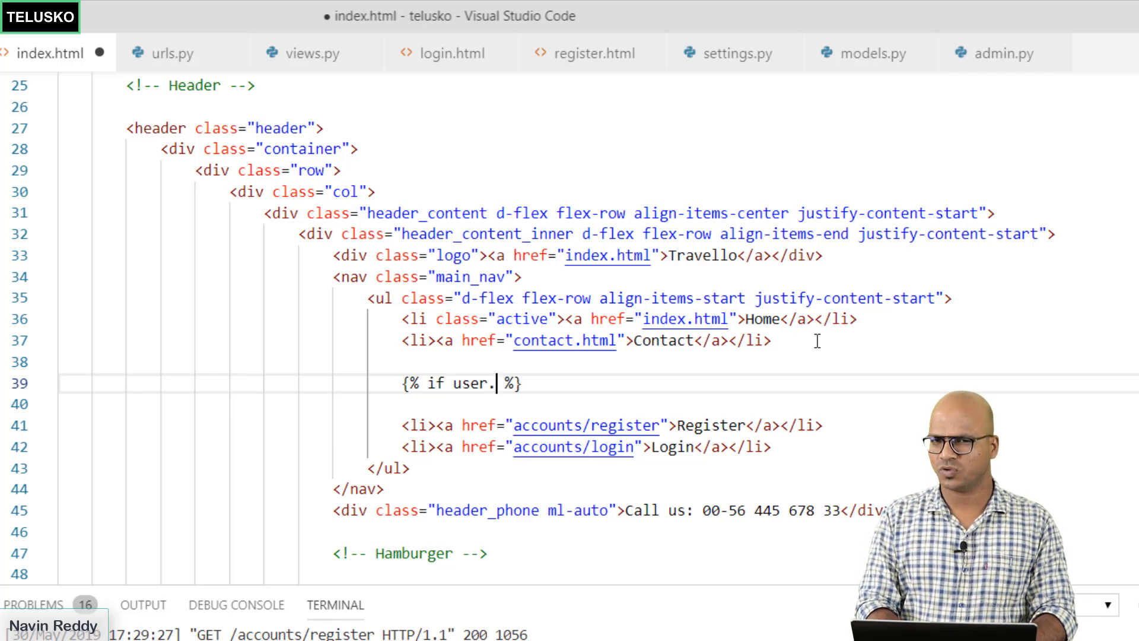
pyautogui.write('is')
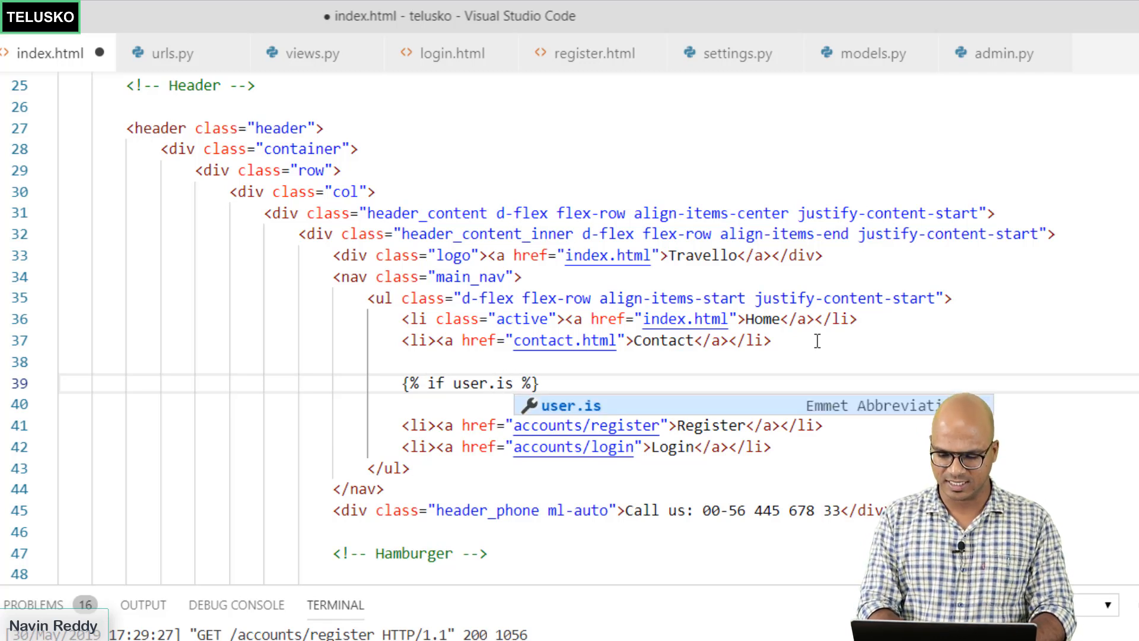
pyautogui.write('_authenticated')
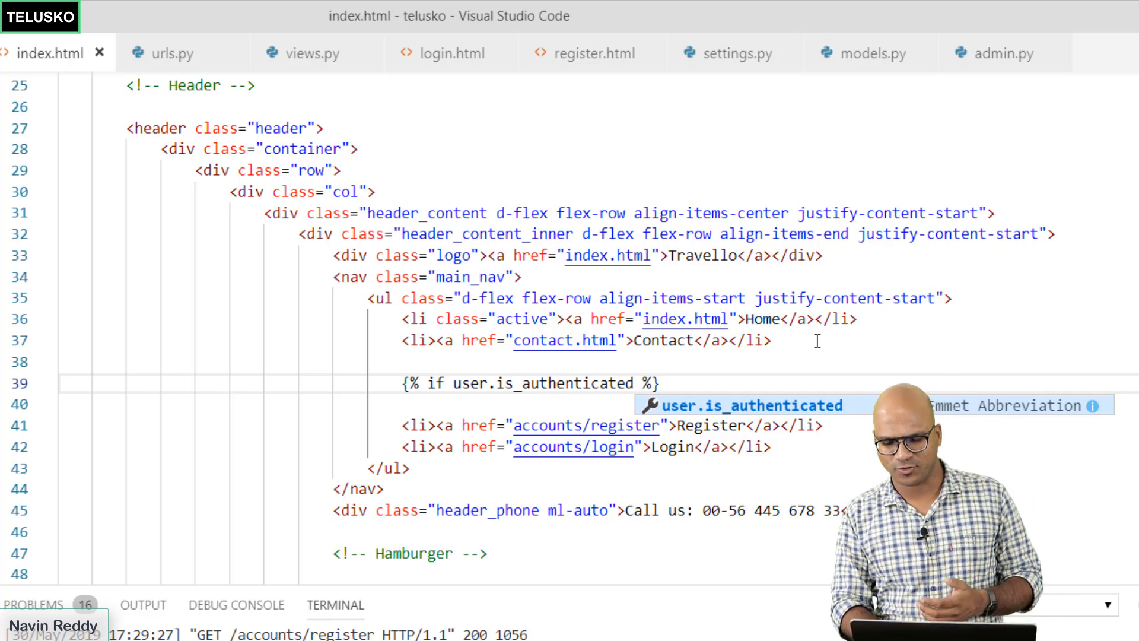
pyautogui.press('Escape')
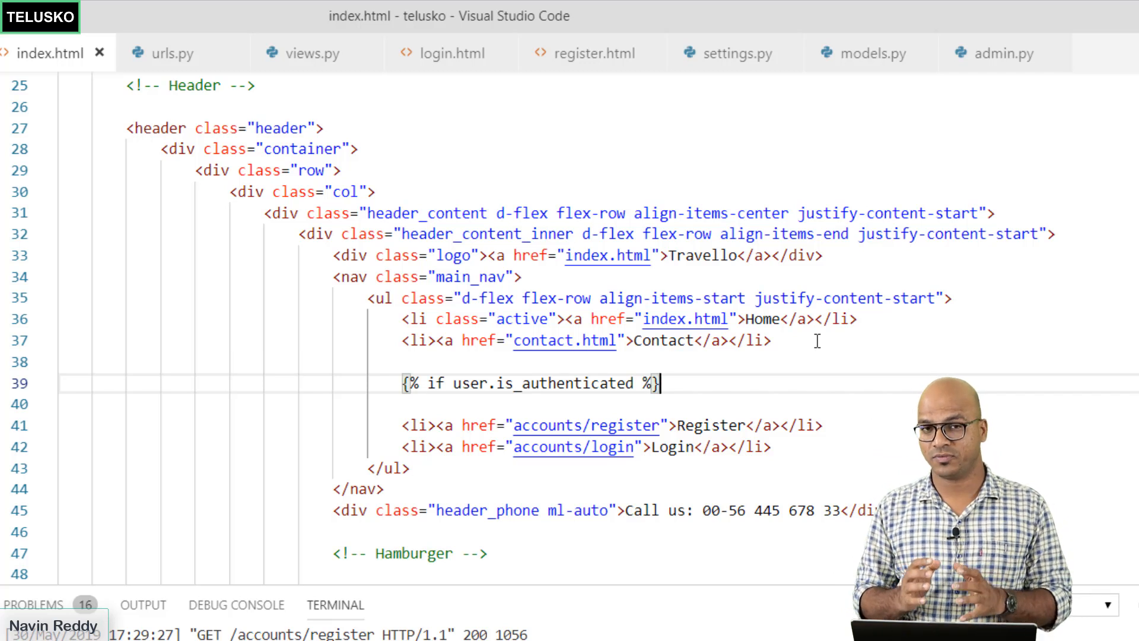
pyautogui.press('enter')
pyautogui.write('<li><a href="accounts/L">Login</a></li>')
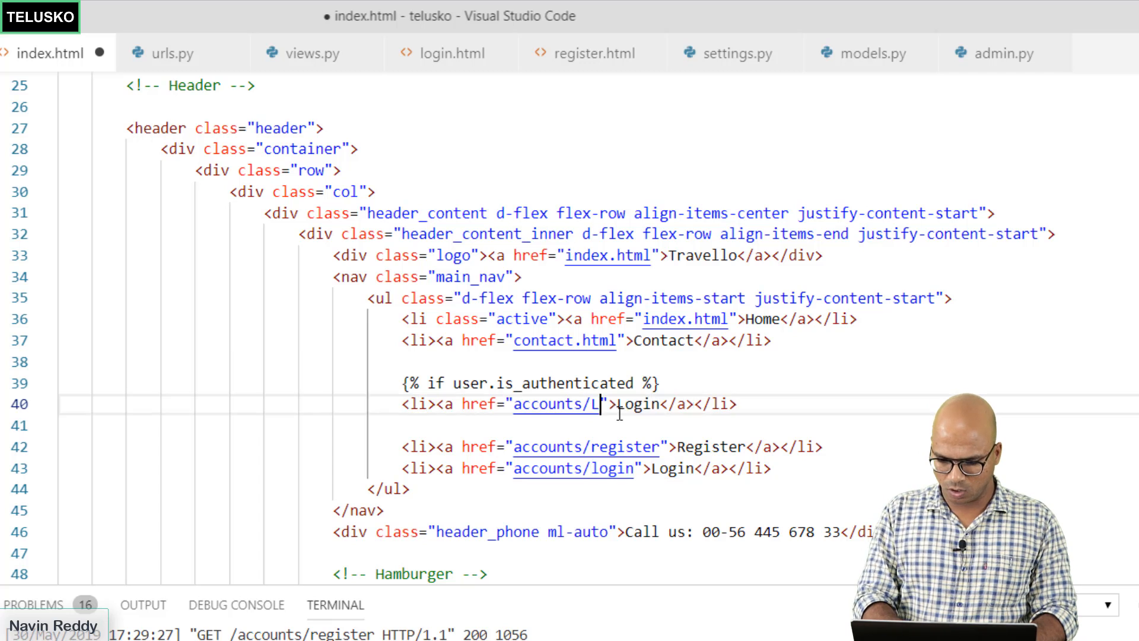
# Finish the accounts/Logout link and add a 'Hello, {{user.first_name}}' list item above it.
pyautogui.write('ogout')
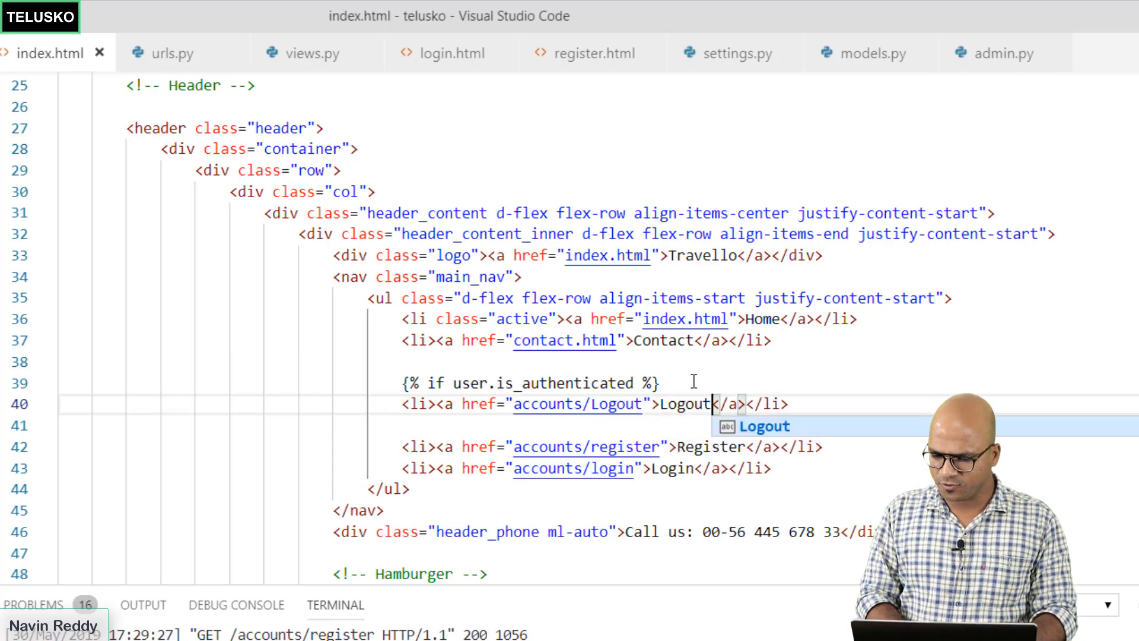
pyautogui.press('Enter')
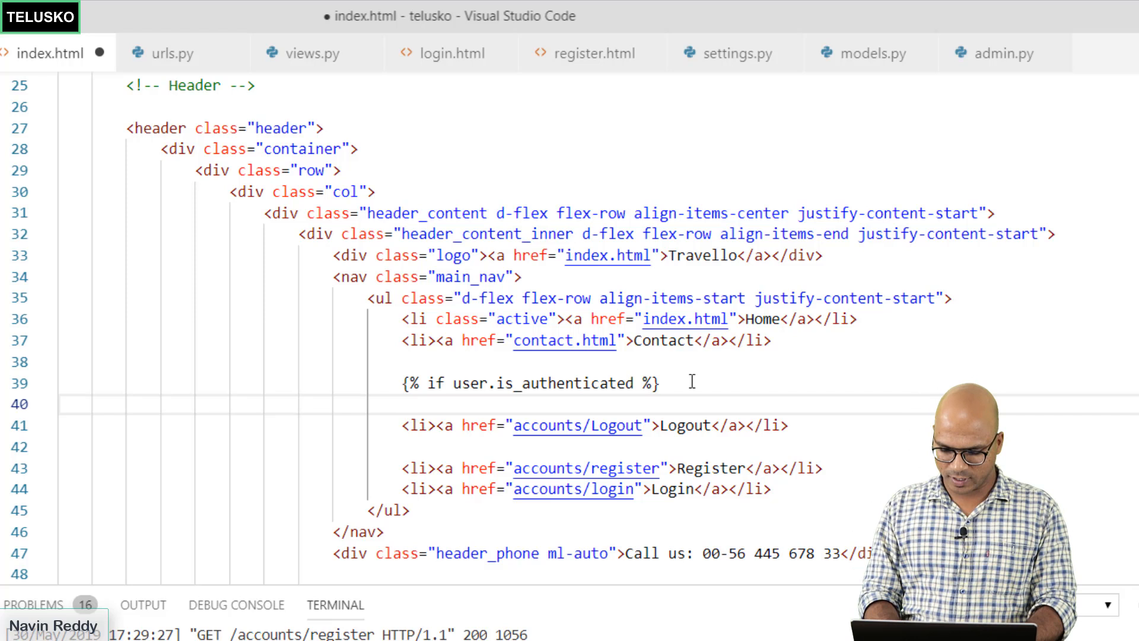
pyautogui.write('<li>Hello, </li>')
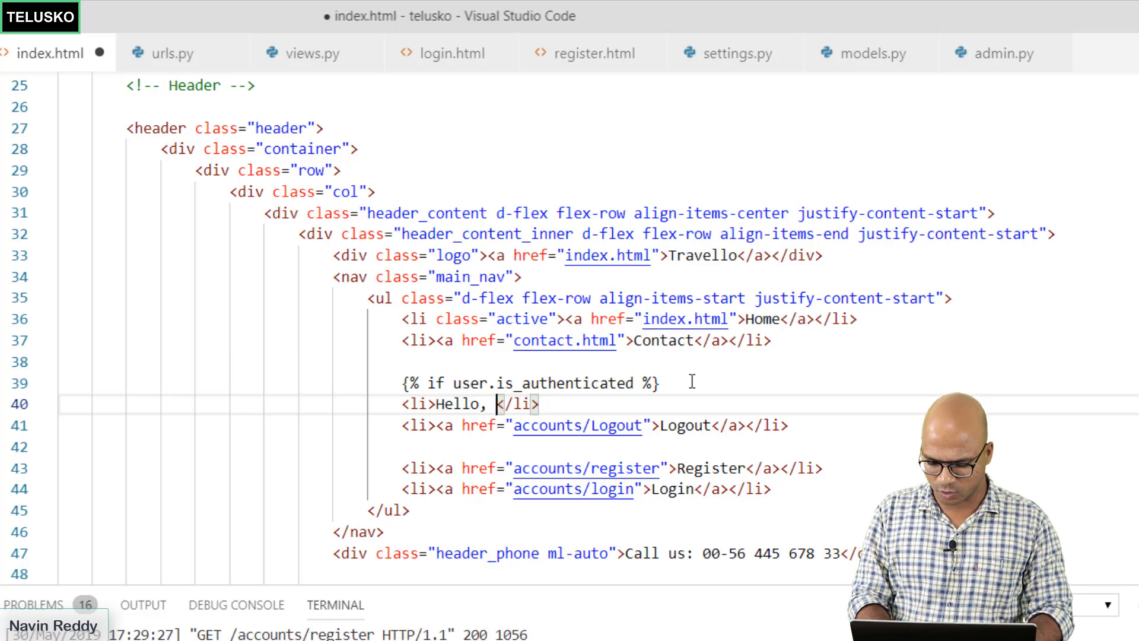
pyautogui.write('{{}}')
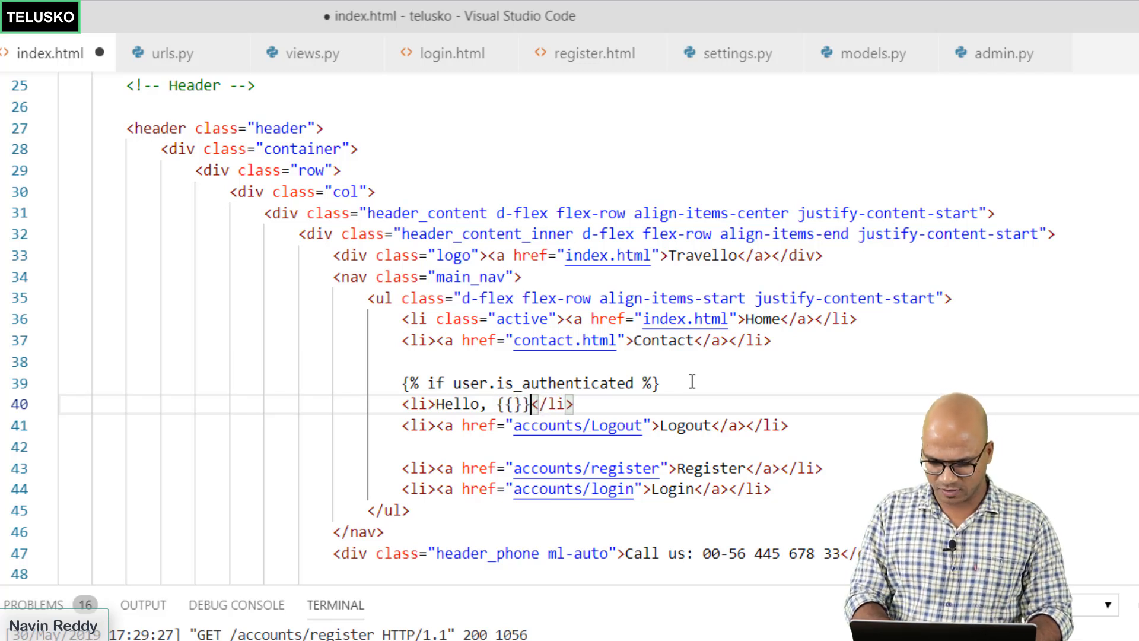
pyautogui.write('user.first_')
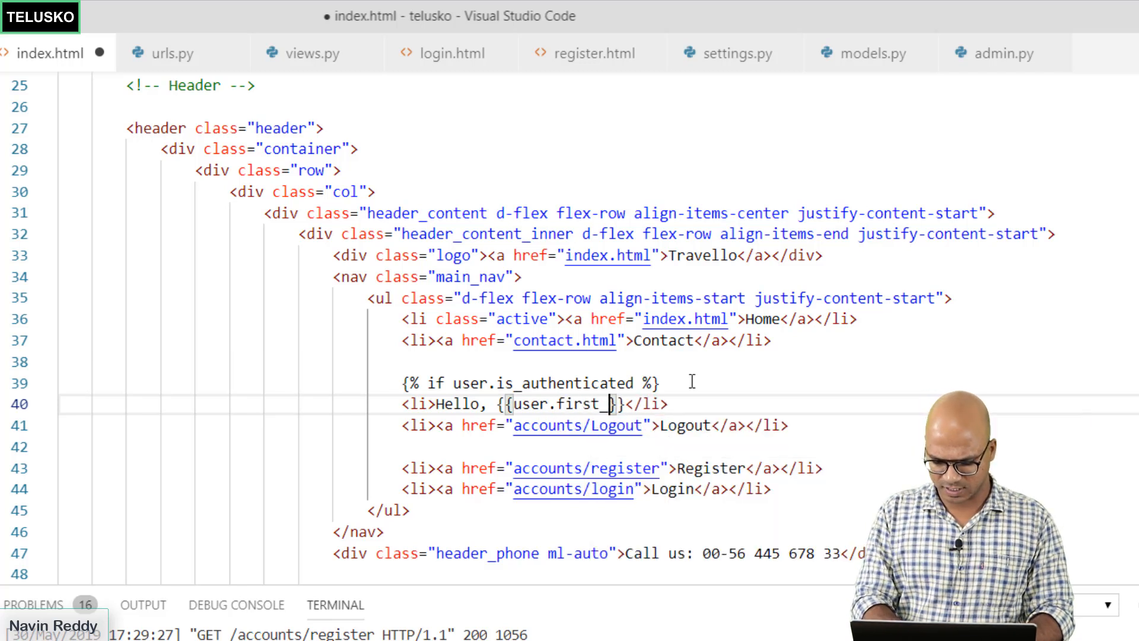
pyautogui.write('name')
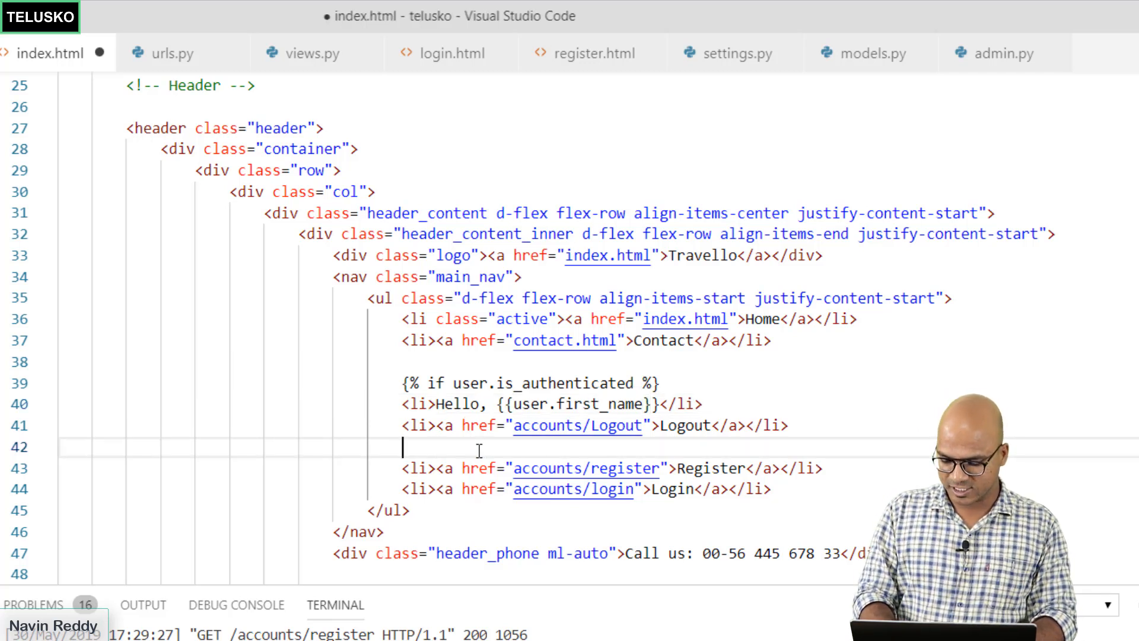
# Insert {% else %} before the Register link and begin the closing {% endif %} tag.
pyautogui.write('{% else %}')
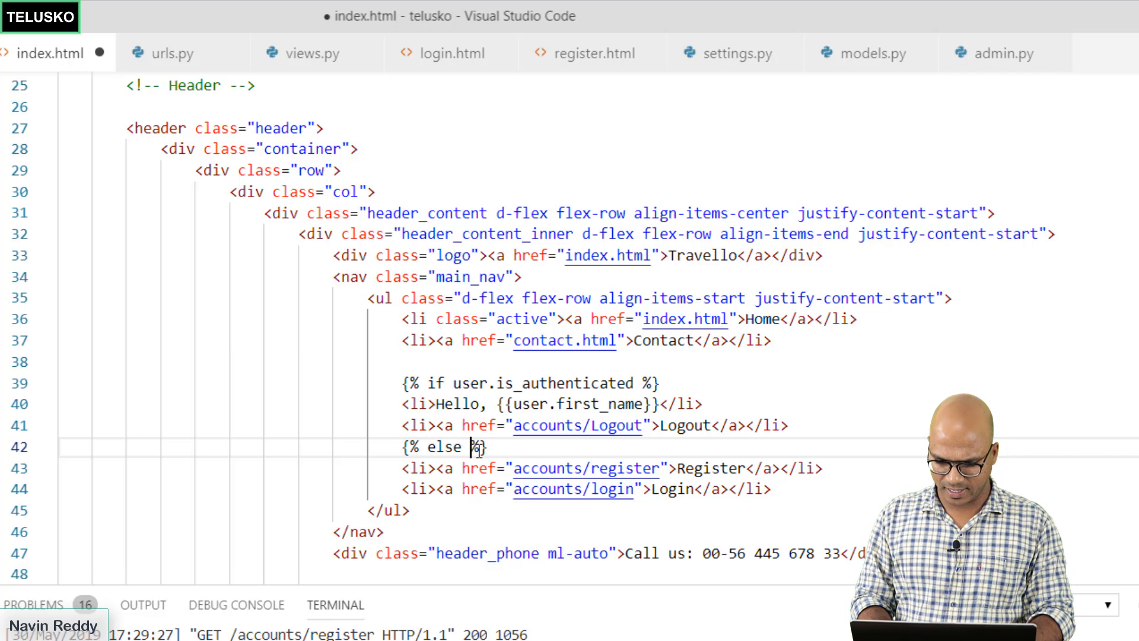
pyautogui.press('enter')
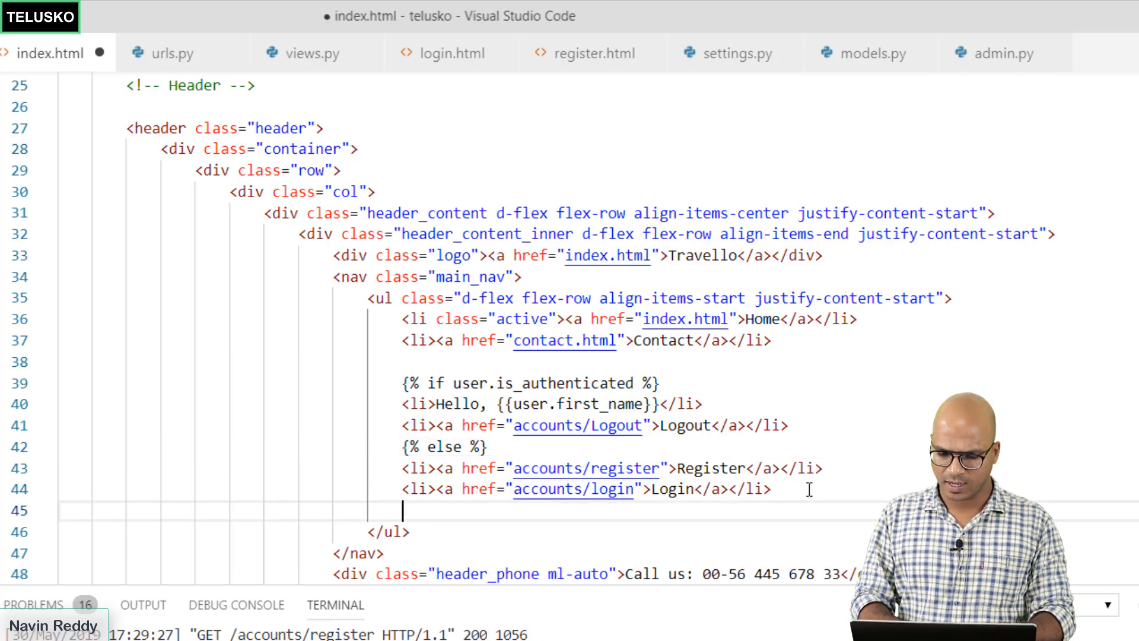
pyautogui.write('{}')
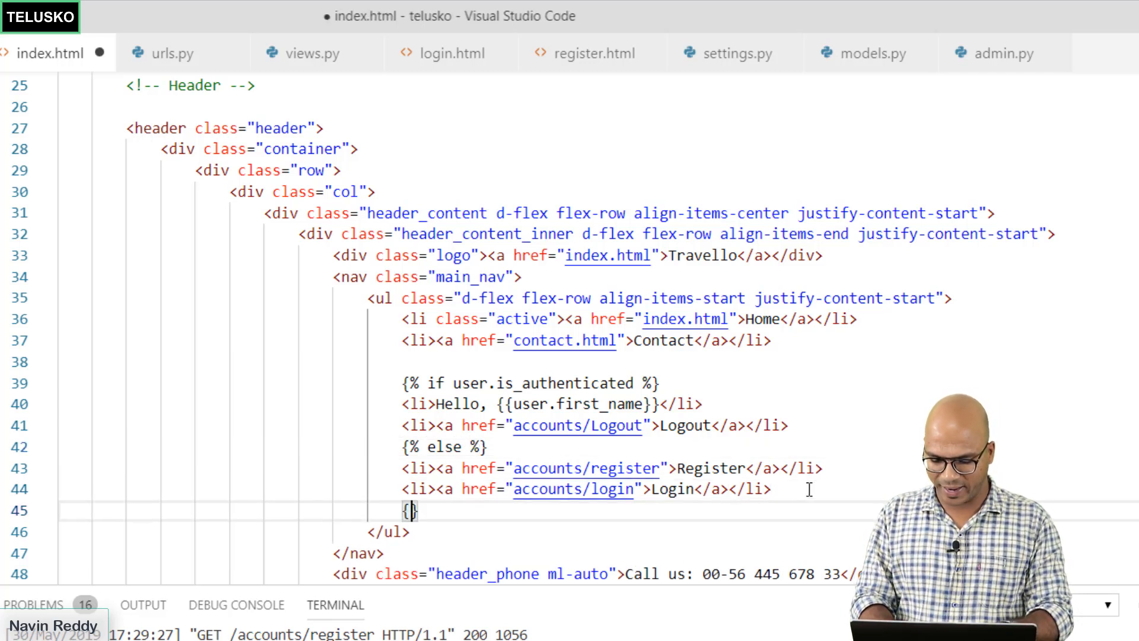
pyautogui.write('%%')
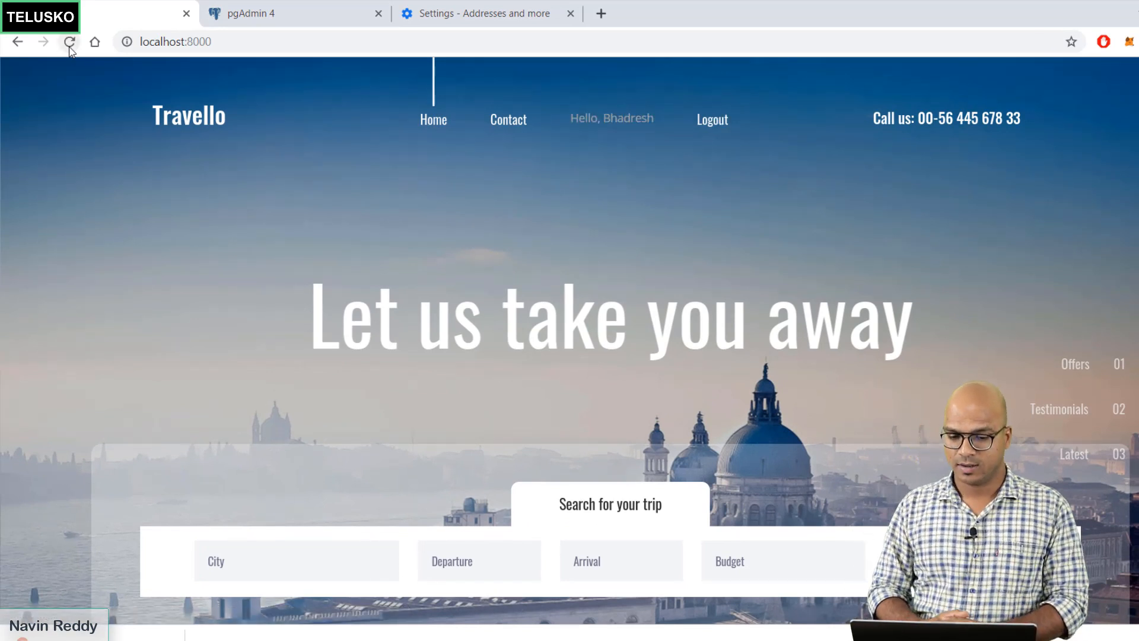
# Reload the Travello site and follow the Logout link, landing on a 404 page.
pyautogui.click(69, 42)
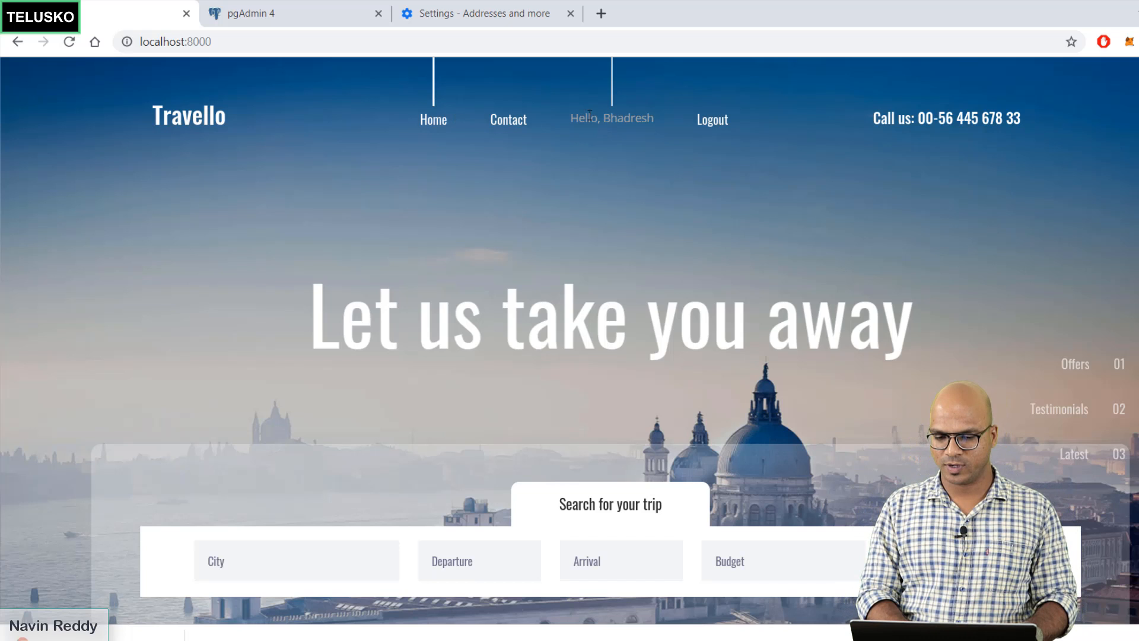
pyautogui.moveTo(688, 128)
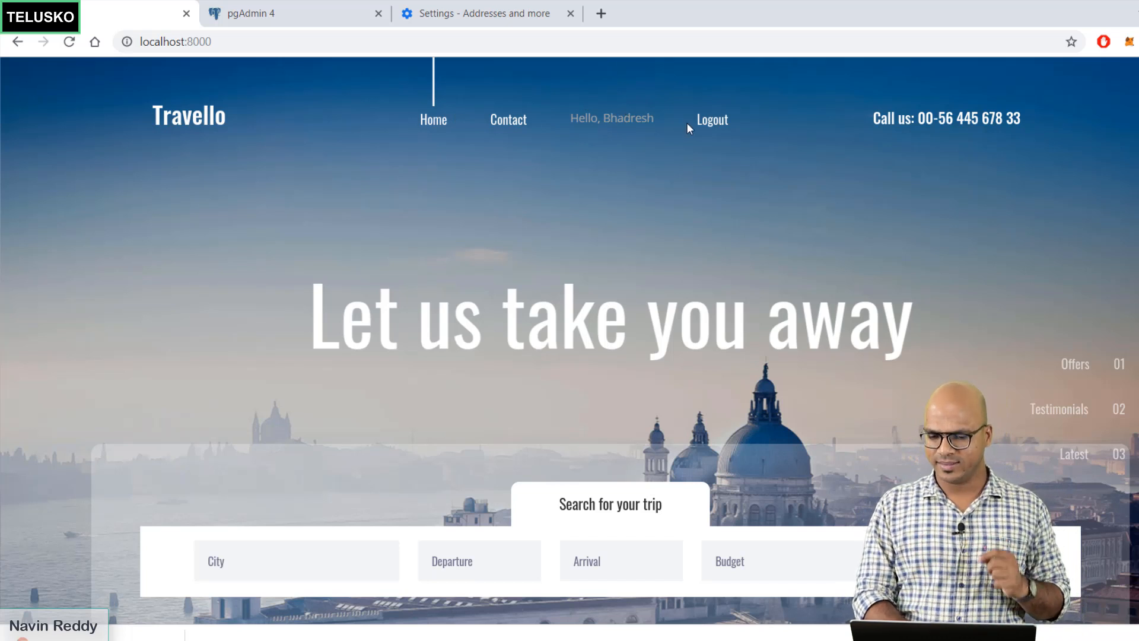
pyautogui.moveTo(712, 120)
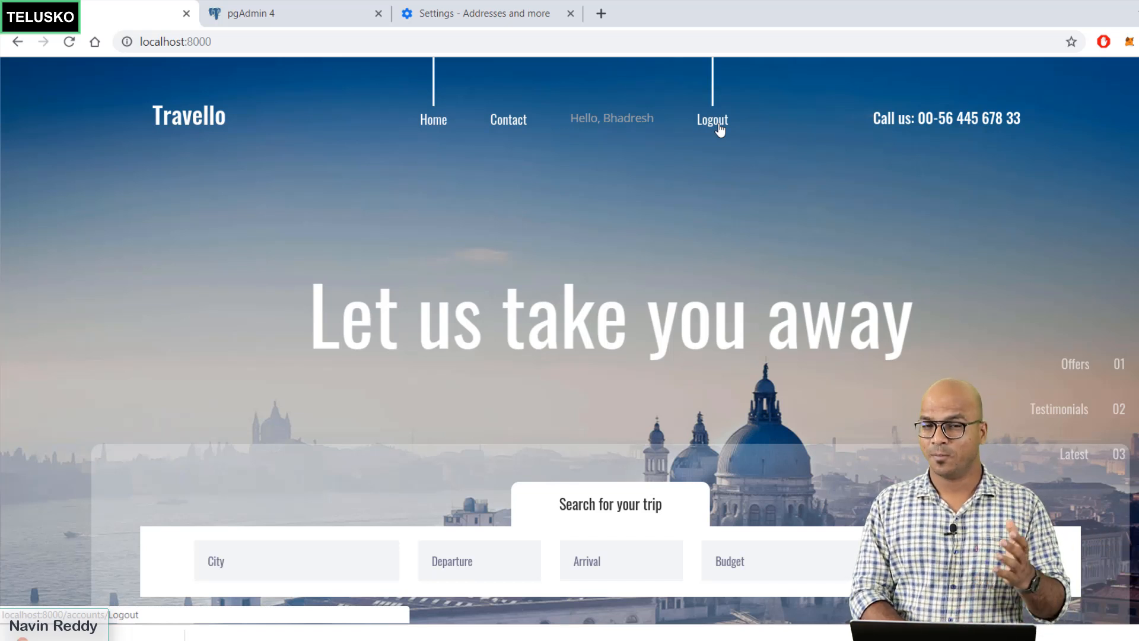
pyautogui.click(711, 120)
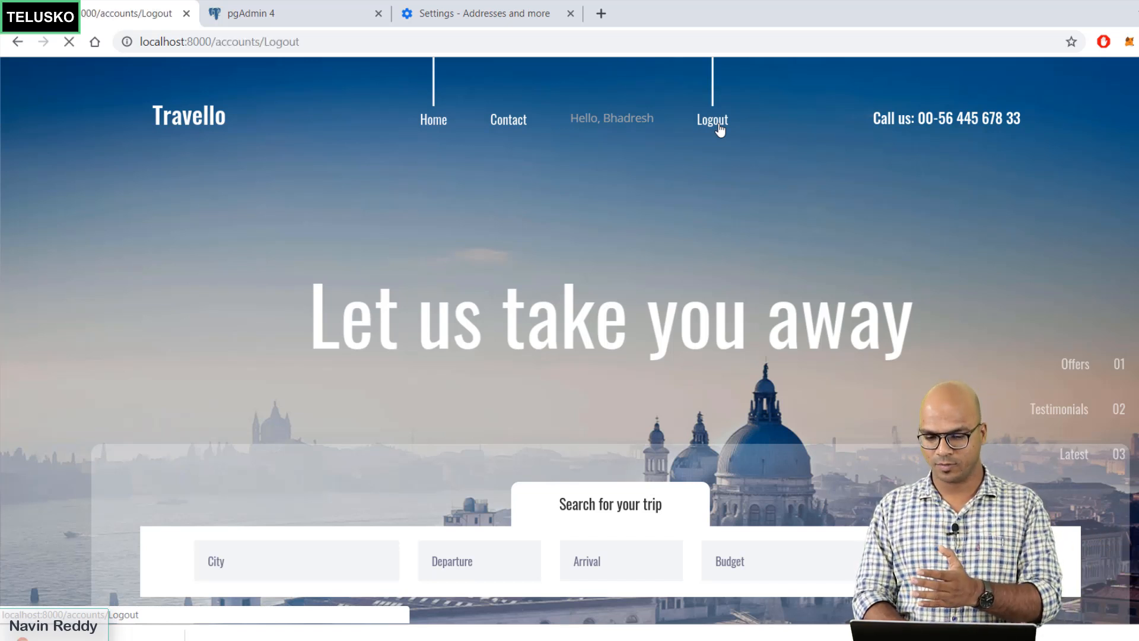
pyautogui.click(711, 120)
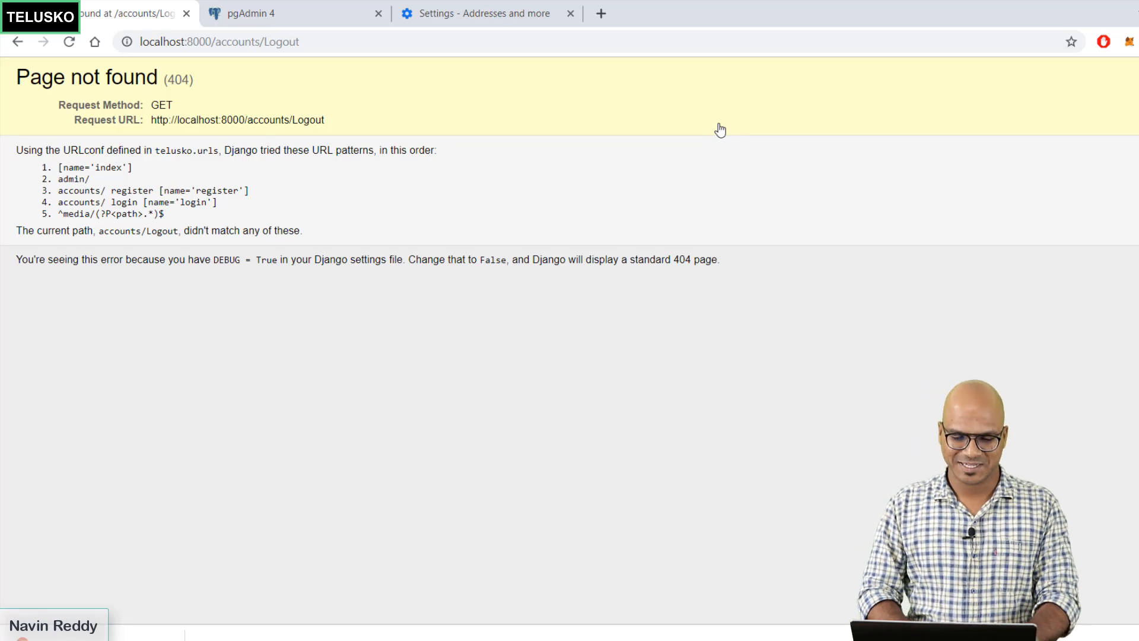
pyautogui.moveTo(331, 226)
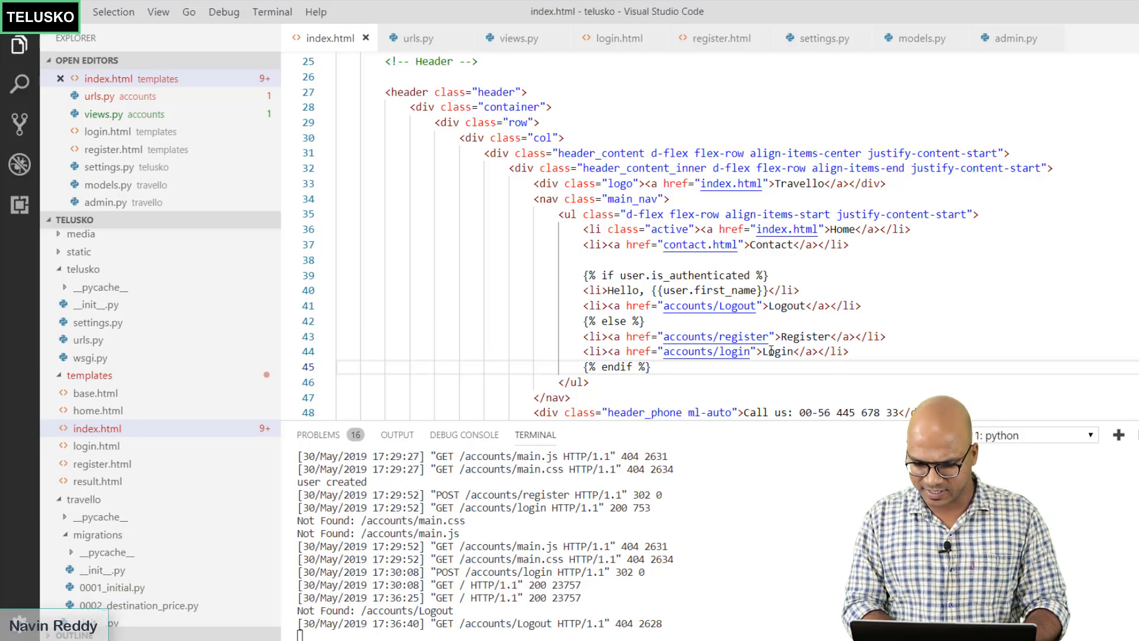
# Lowercase the Logout link and add path("logout", views.logout, name="logout") to accounts urls.py.
pyautogui.click(719, 305)
pyautogui.write('l')
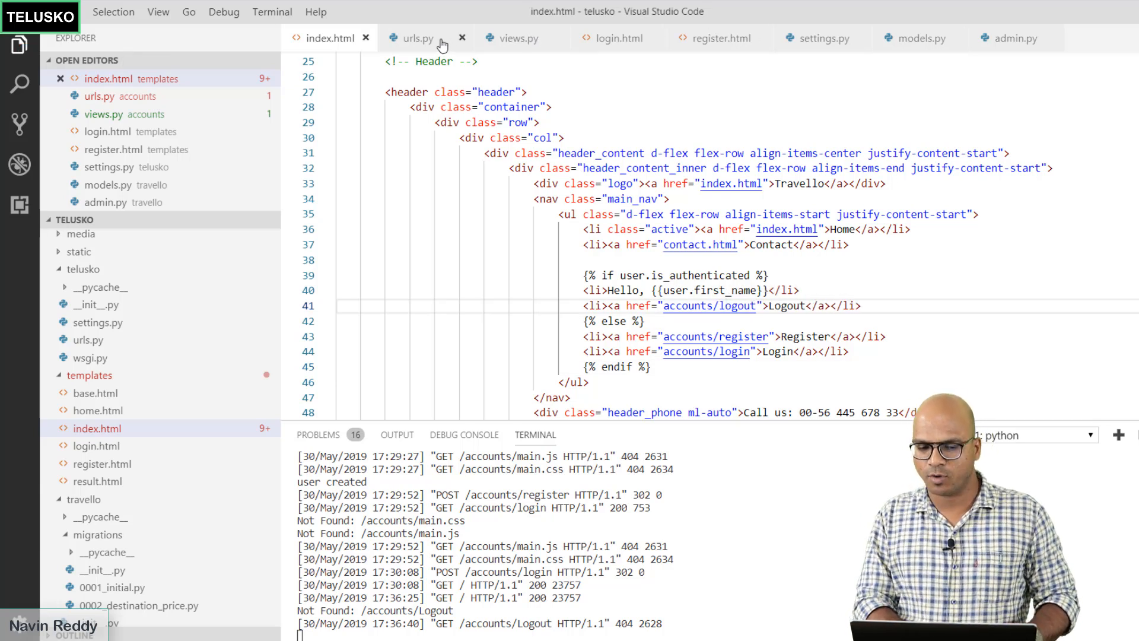
pyautogui.click(418, 38)
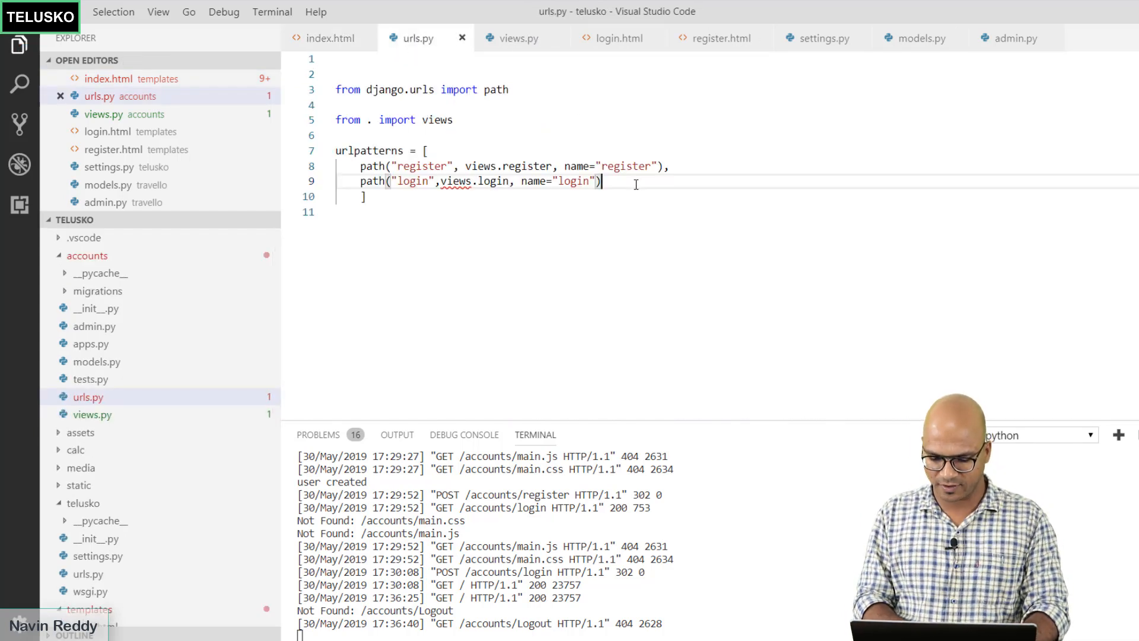
pyautogui.write('path')
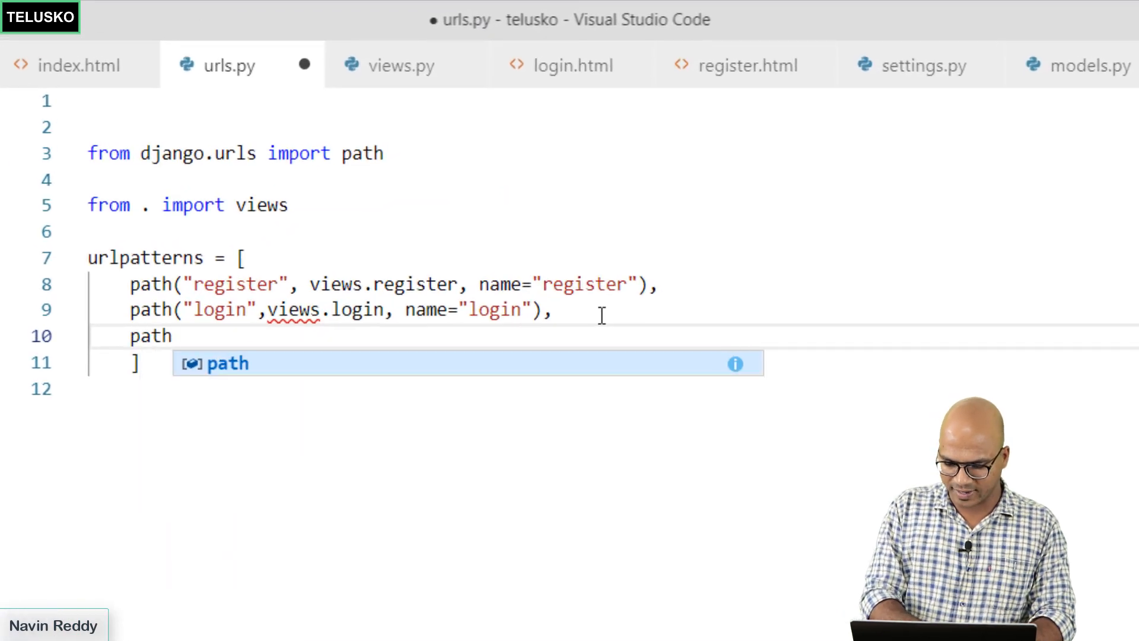
pyautogui.write('("logout")')
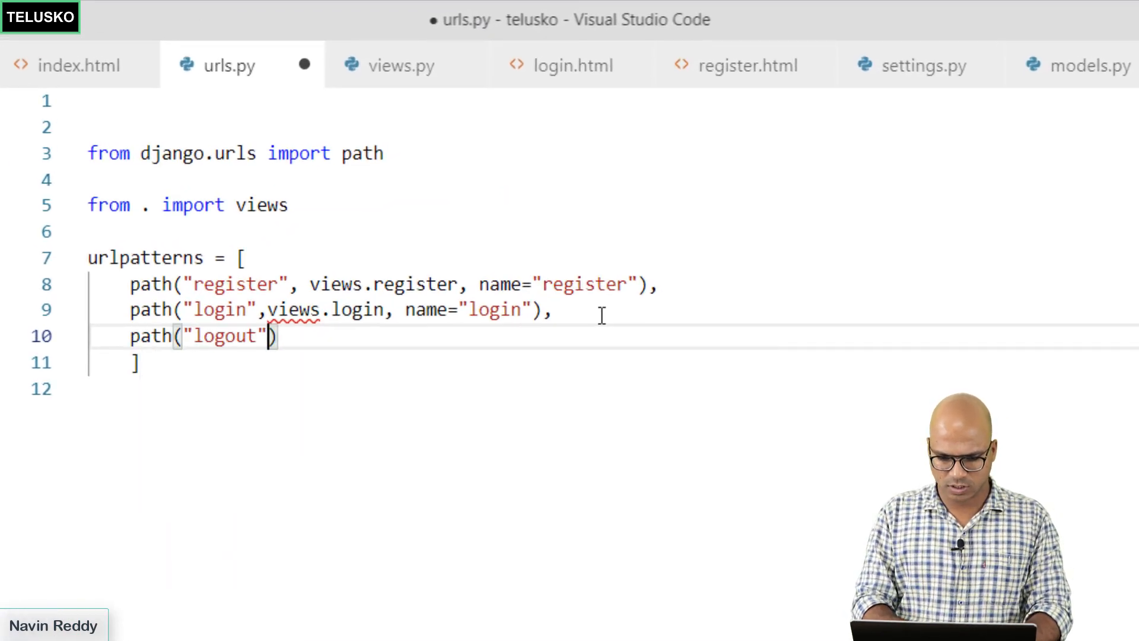
pyautogui.write(',views')
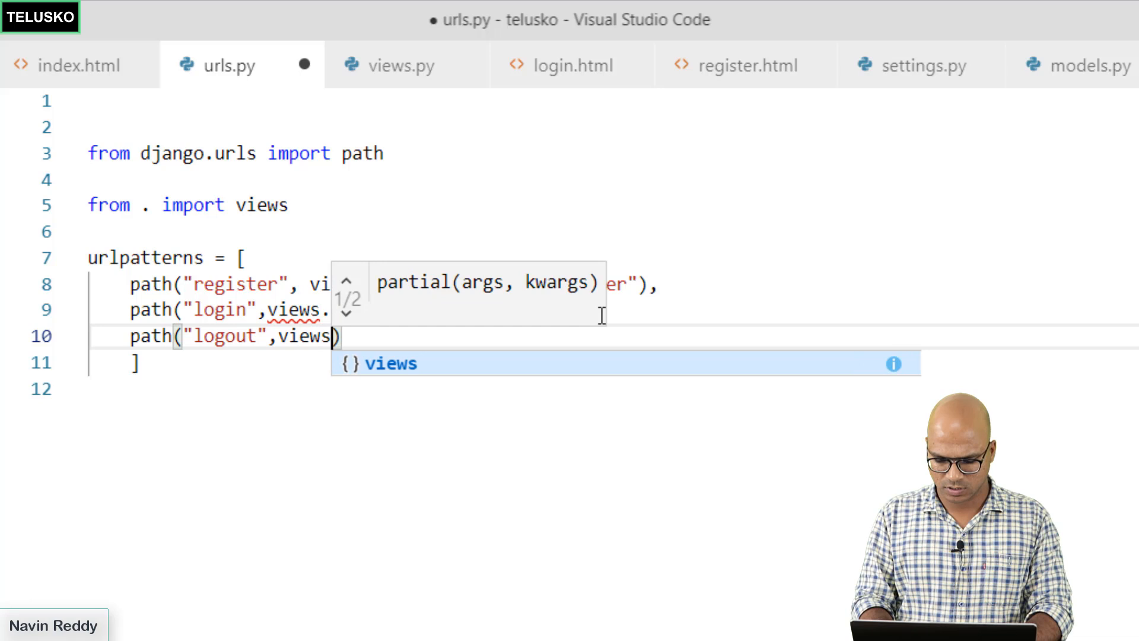
pyautogui.write('.logout,')
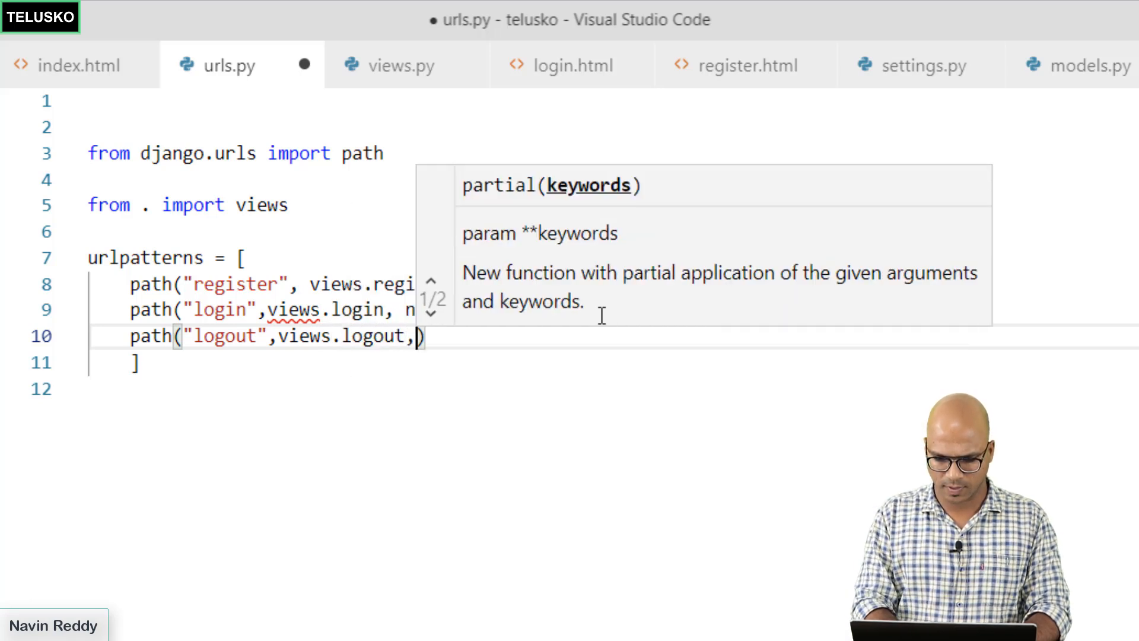
pyautogui.write('name="logout')
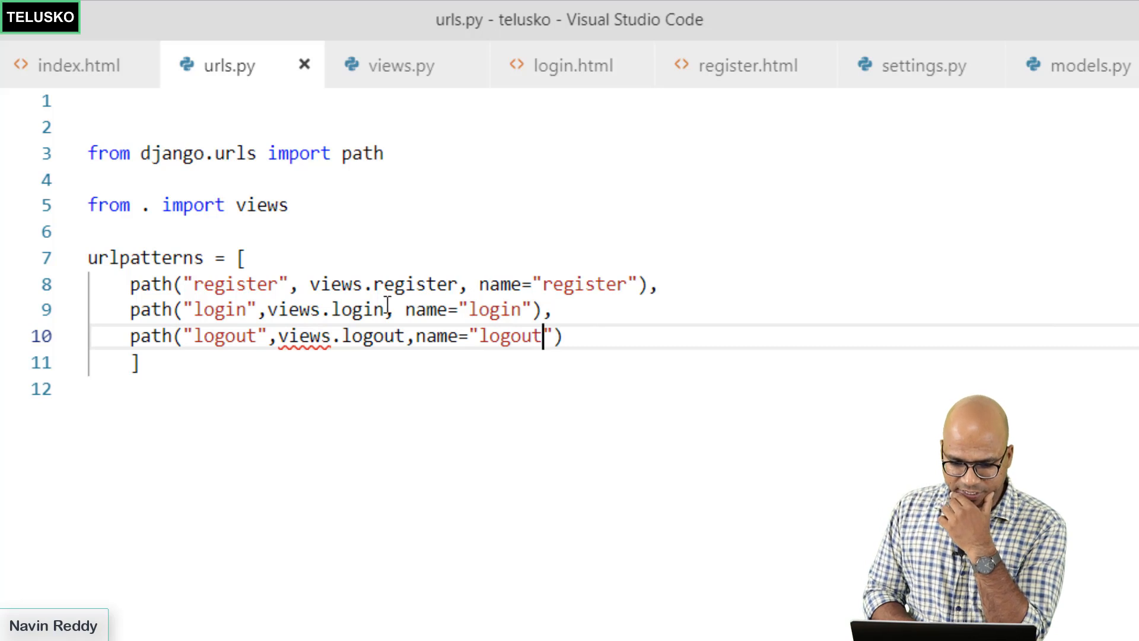
pyautogui.click(397, 66)
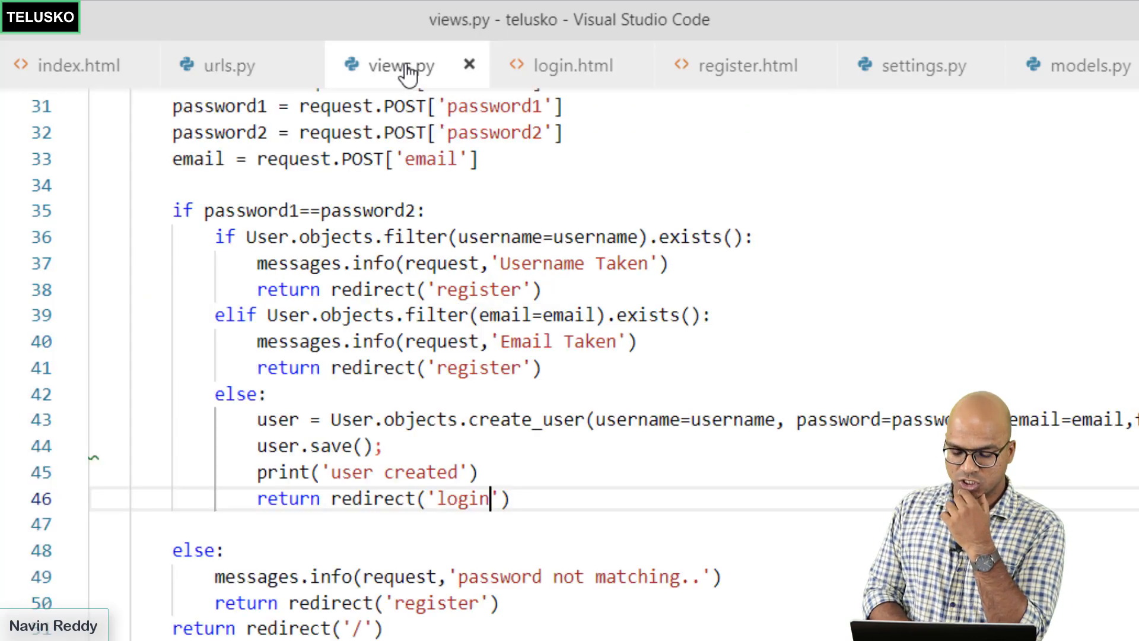
# Write a logout view calling auth.logout(request) and redirecting to '/', then save views.py.
pyautogui.scroll(3)
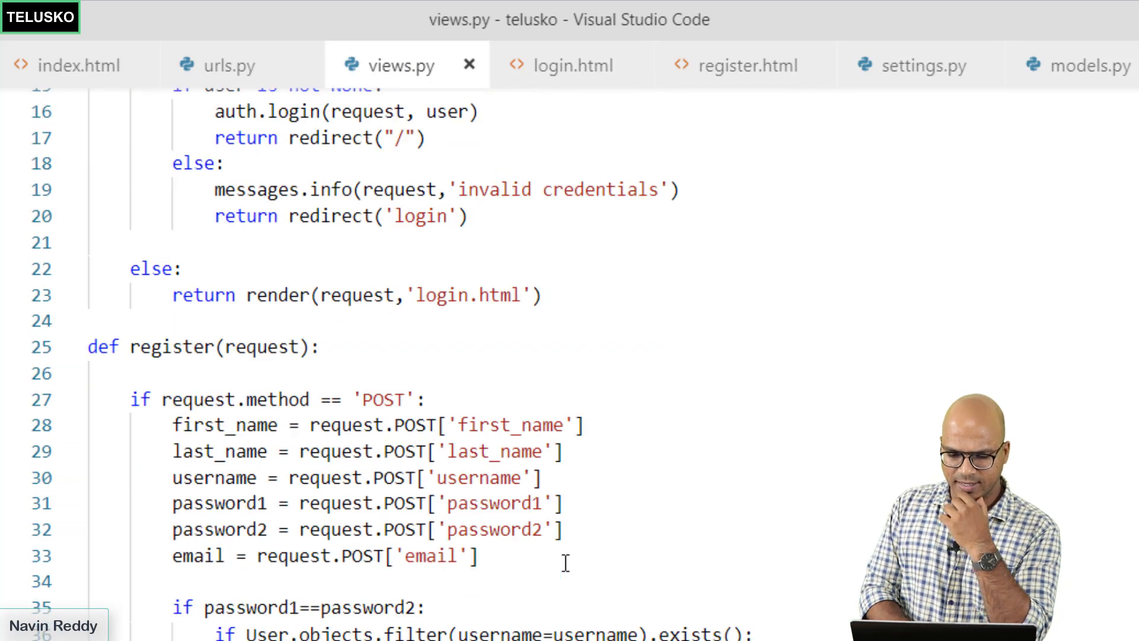
pyautogui.scroll(-3)
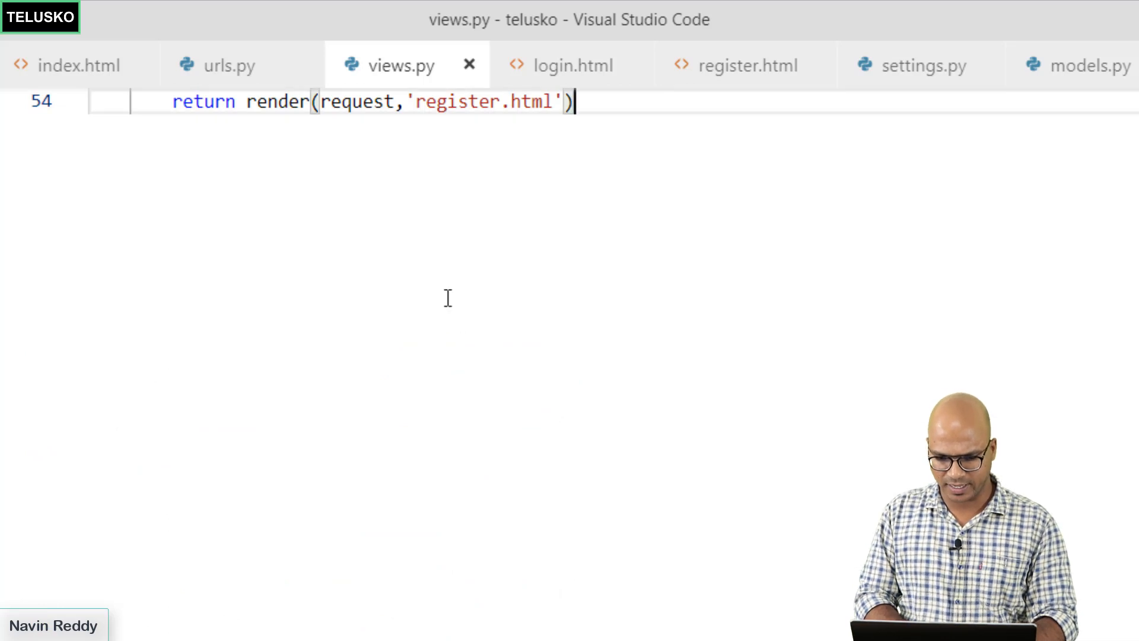
pyautogui.write('def')
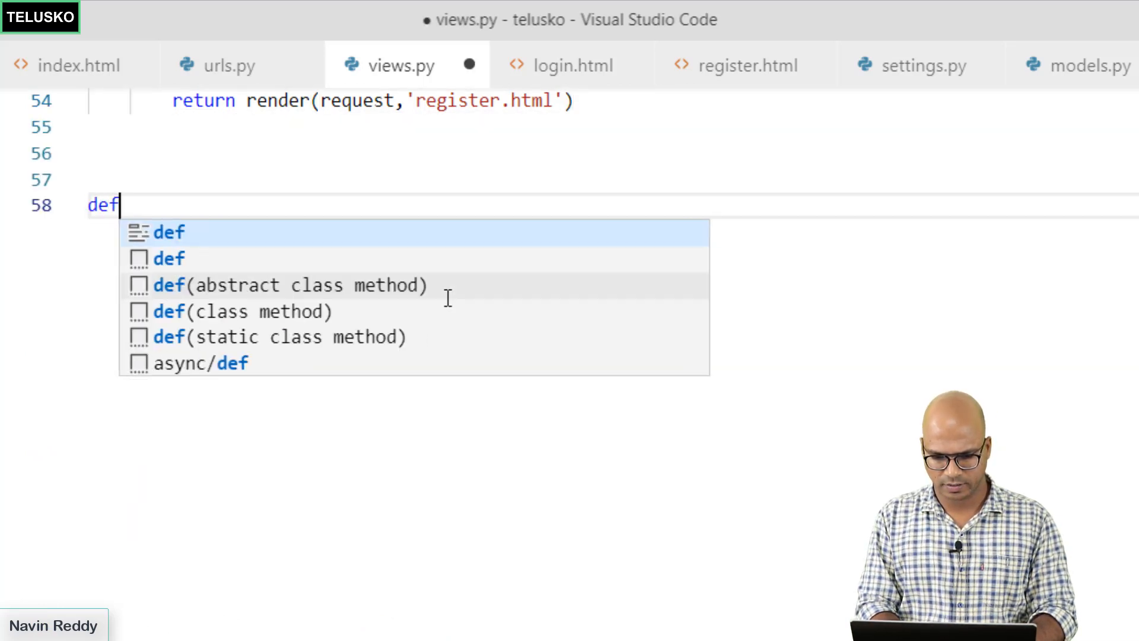
pyautogui.write('logout()')
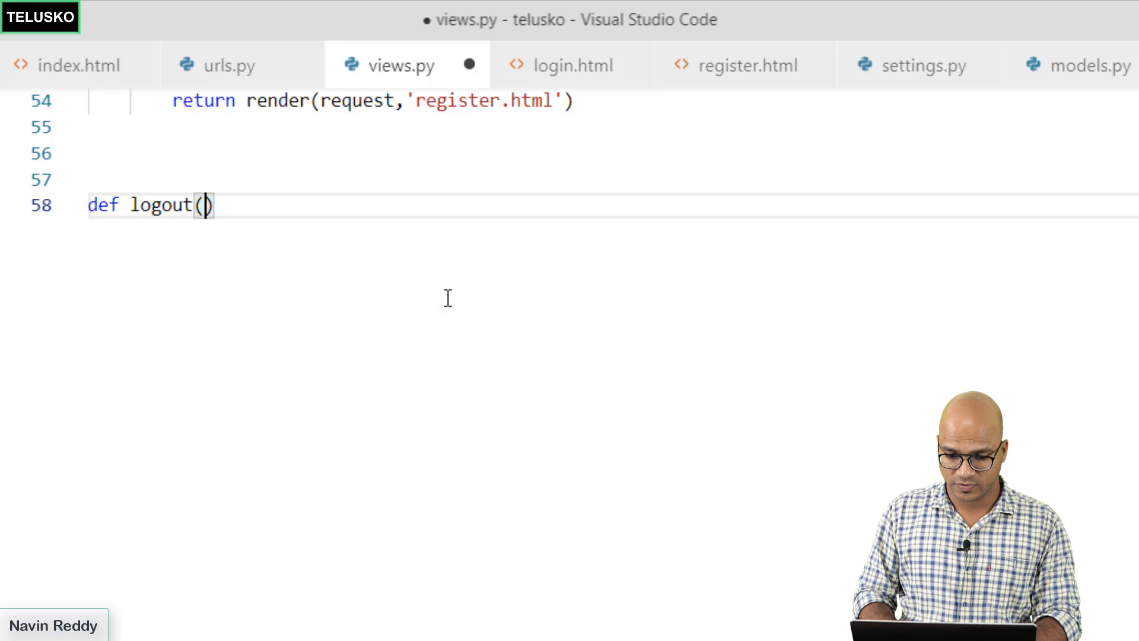
pyautogui.write('request):')
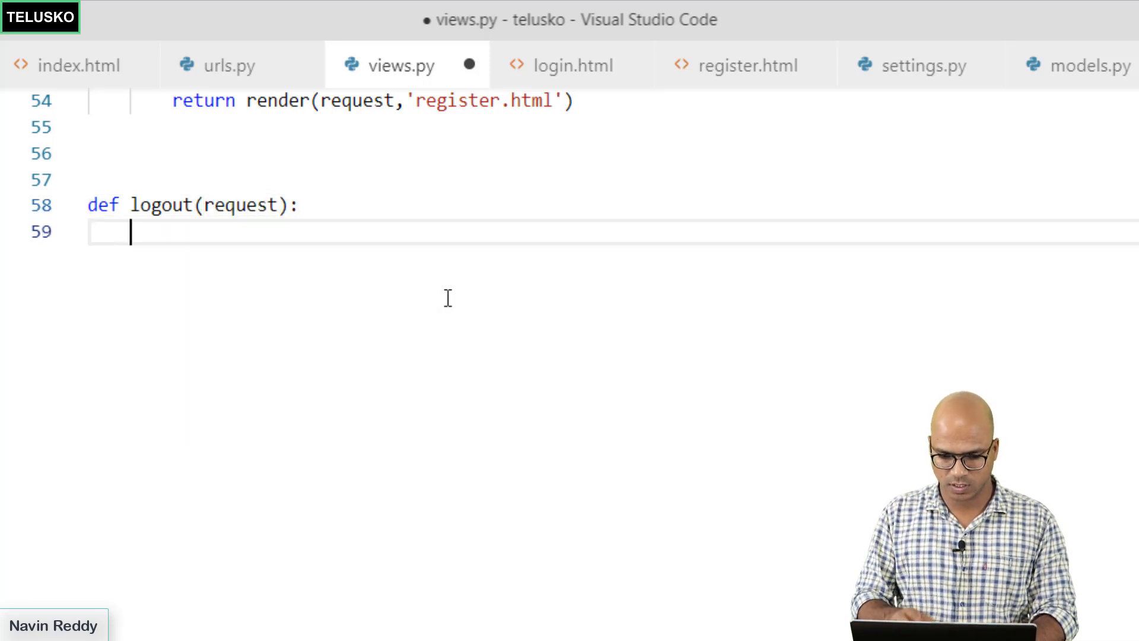
pyautogui.moveTo(620, 316)
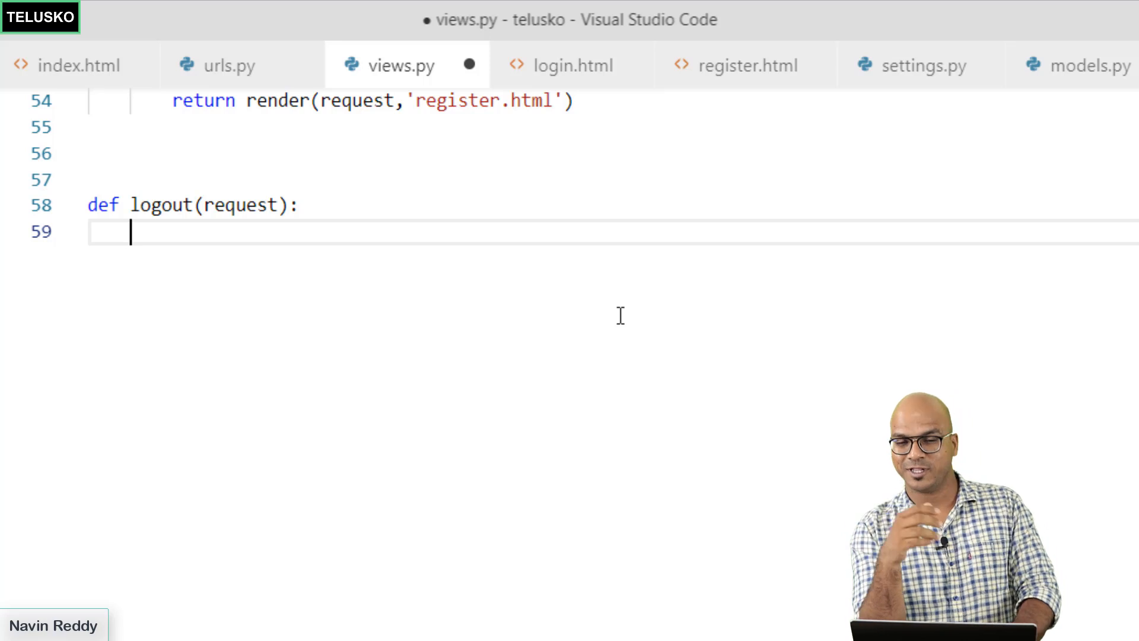
pyautogui.write('atu')
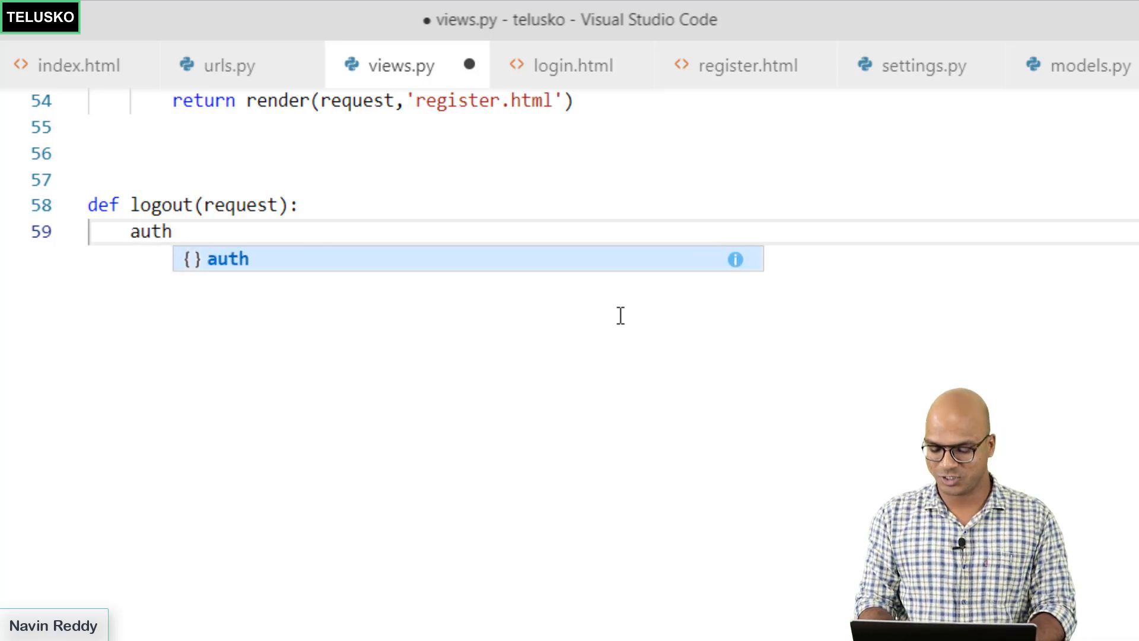
pyautogui.write('.logout(req')
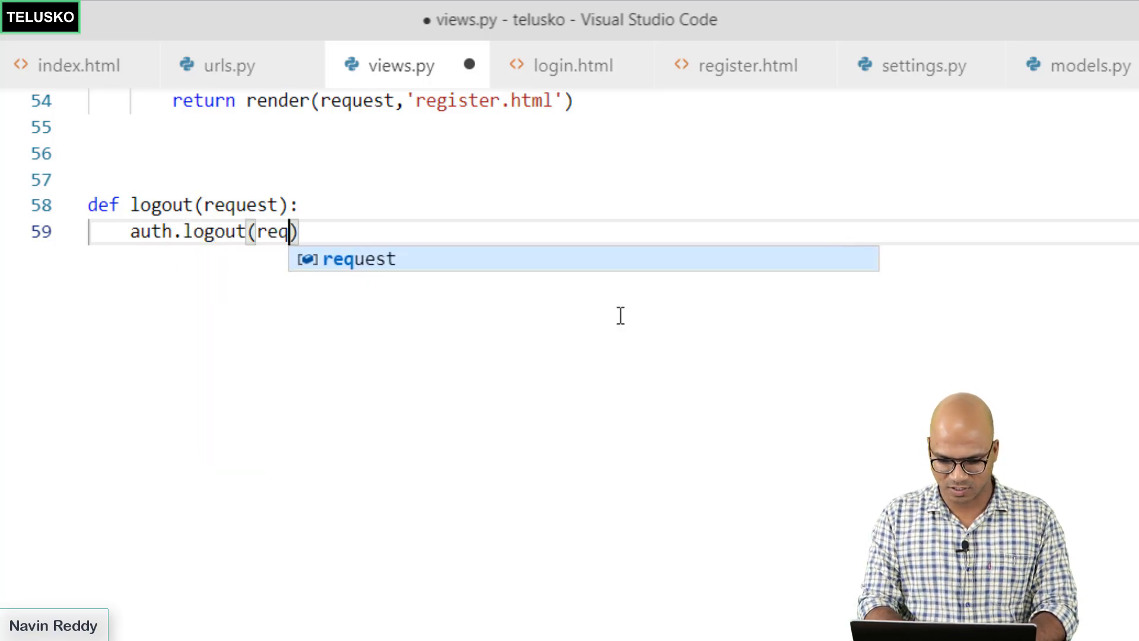
pyautogui.write('uest')
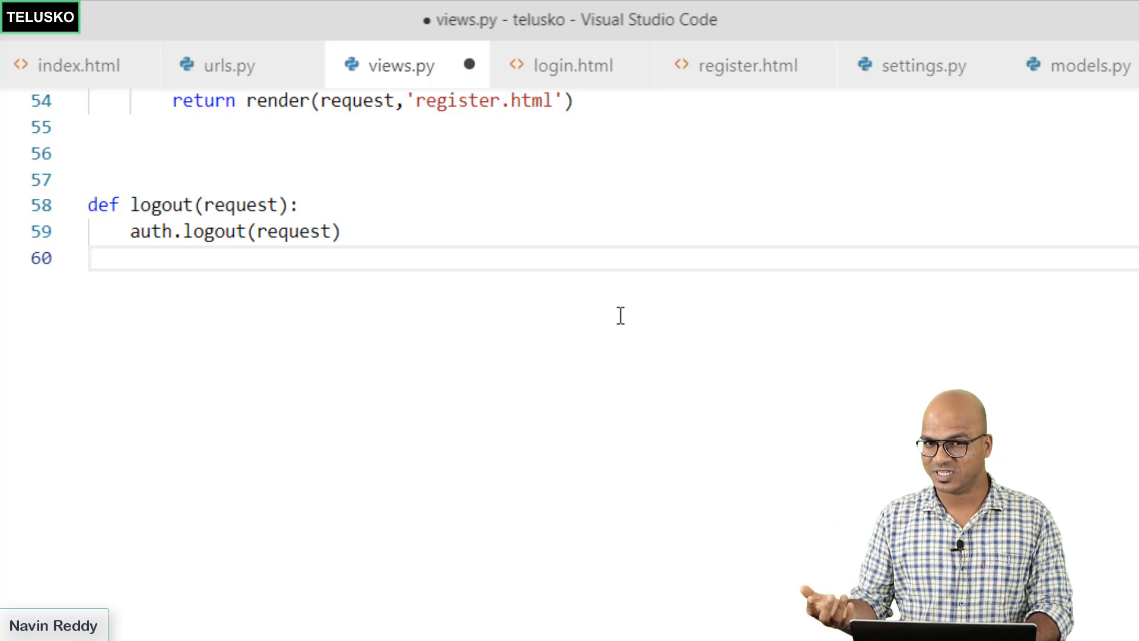
pyautogui.write('return')
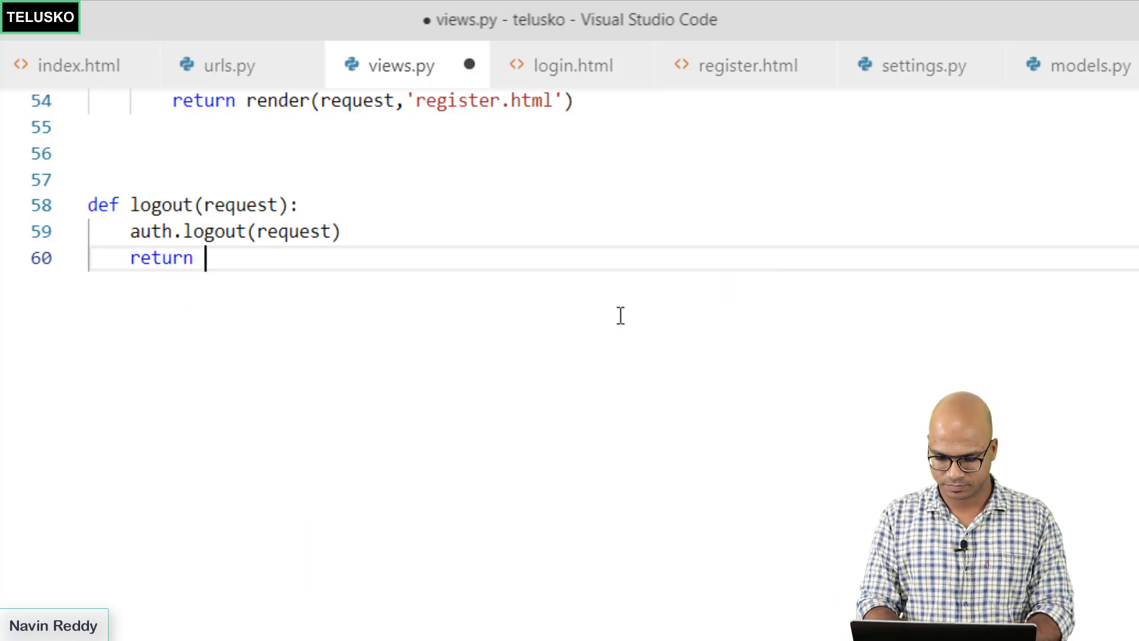
pyautogui.write("redirect('/')")
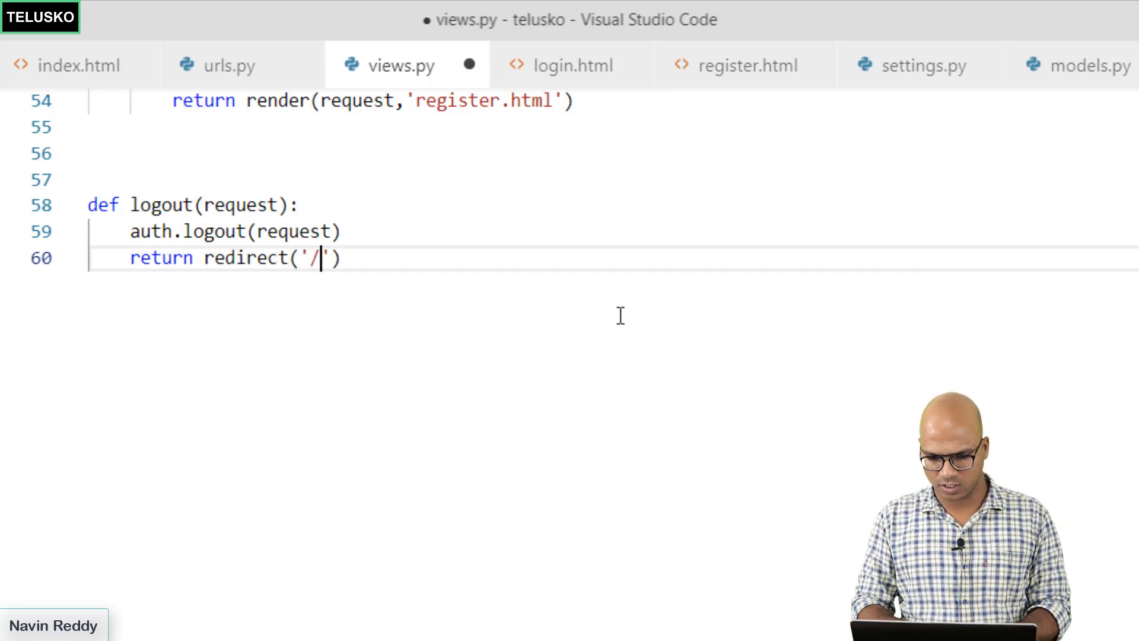
pyautogui.press('ctrl+s')
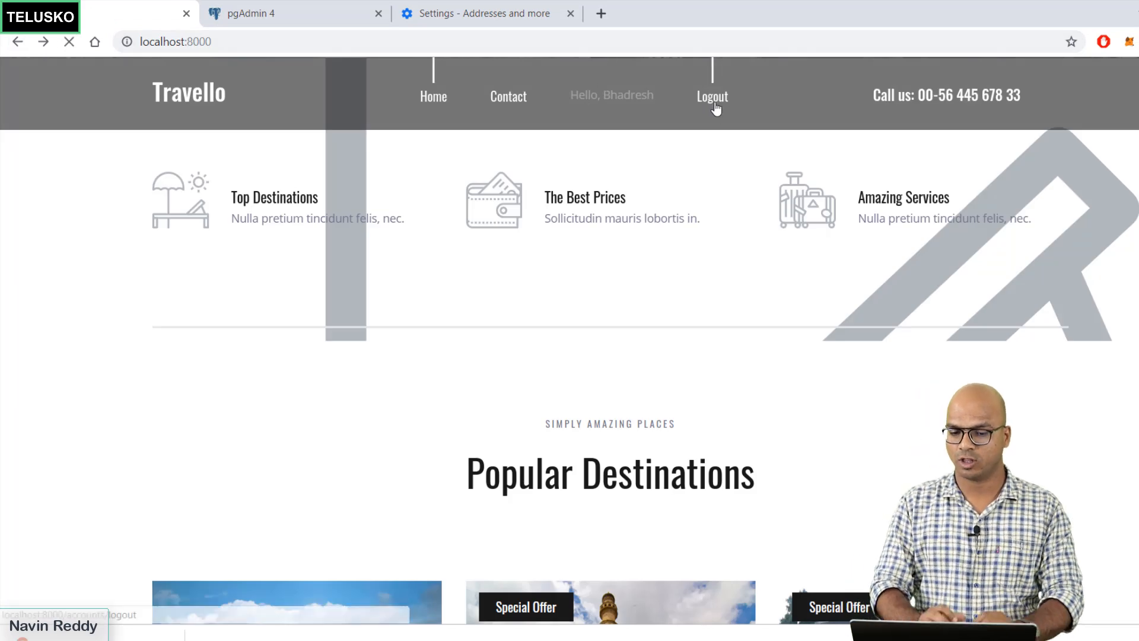
# Log out, log back in through the Login form, then log out again on Travello.
pyautogui.click(712, 95)
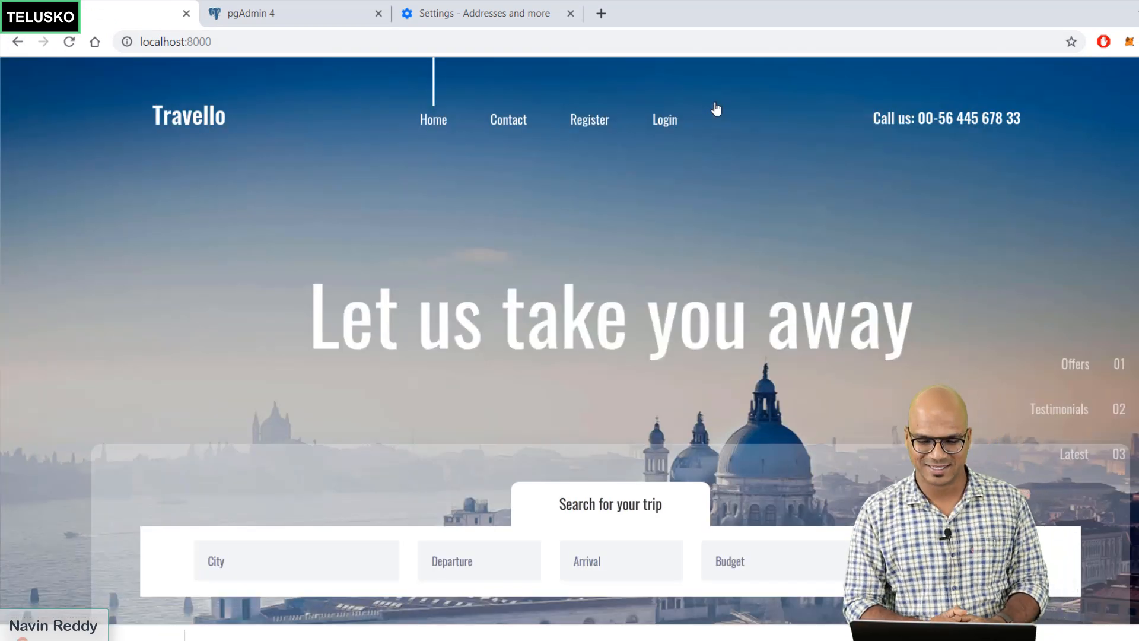
pyautogui.moveTo(664, 123)
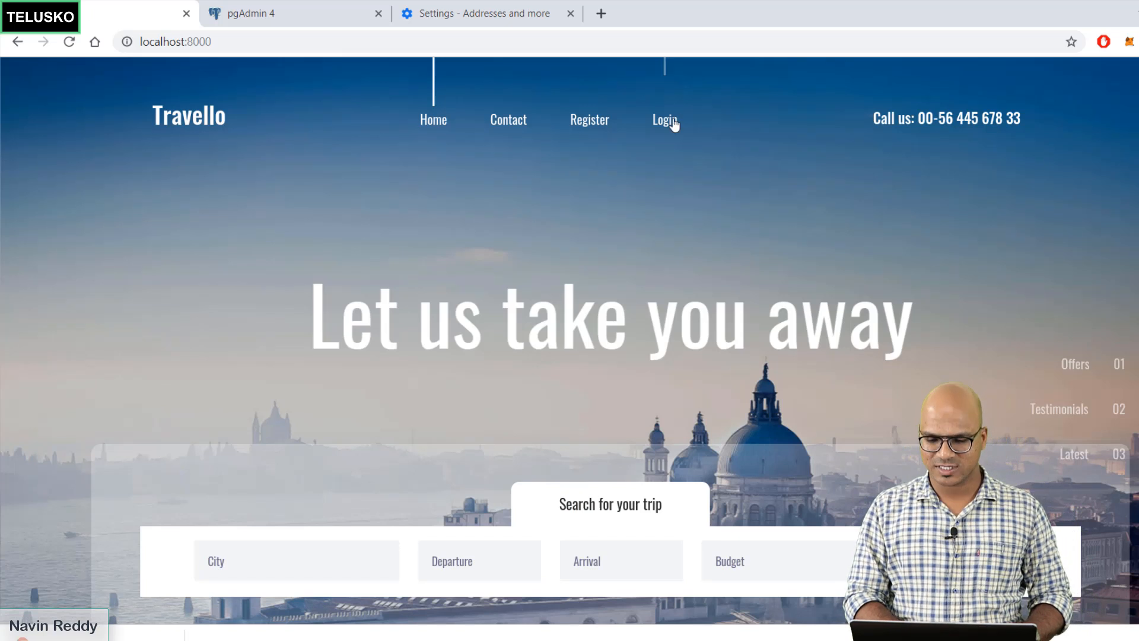
pyautogui.click(663, 119)
pyautogui.write('navin')
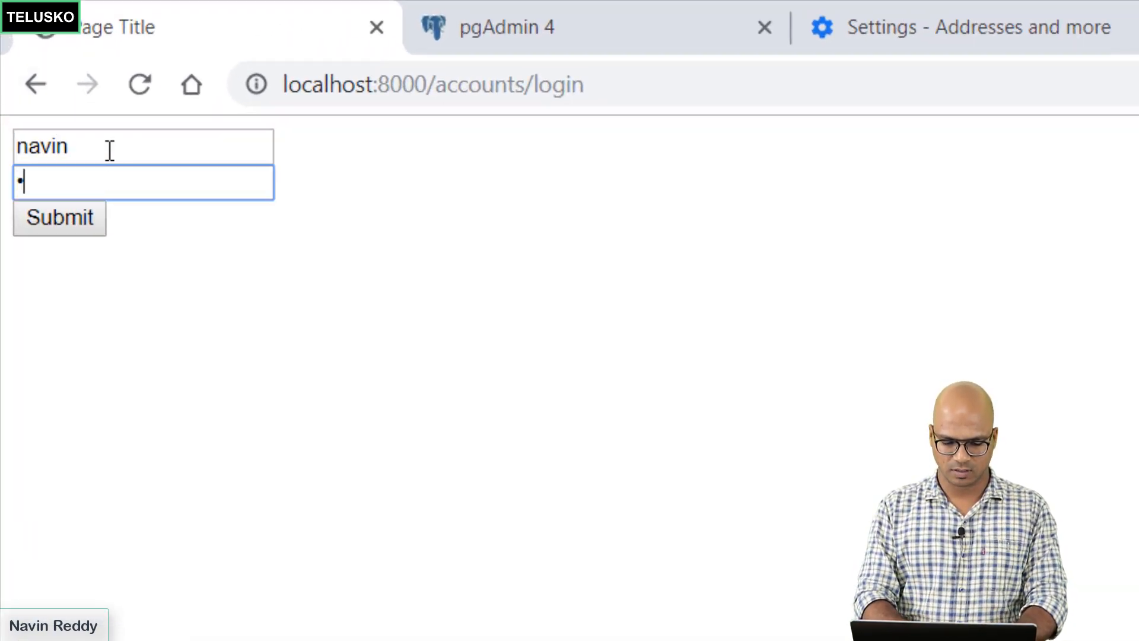
pyautogui.click(59, 217)
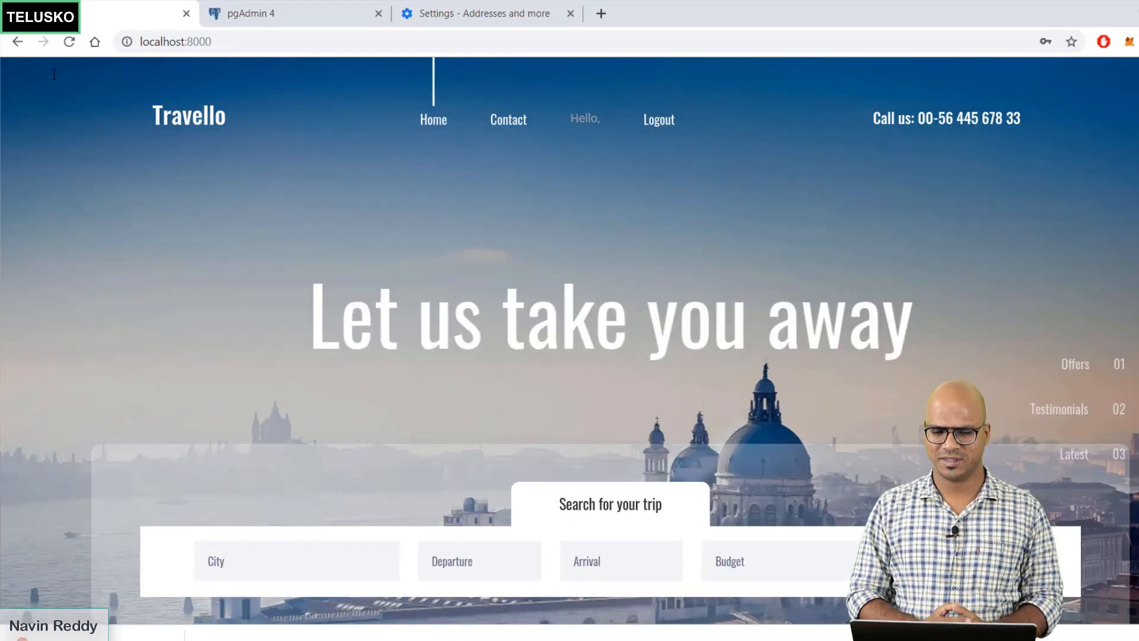
pyautogui.moveTo(657, 119)
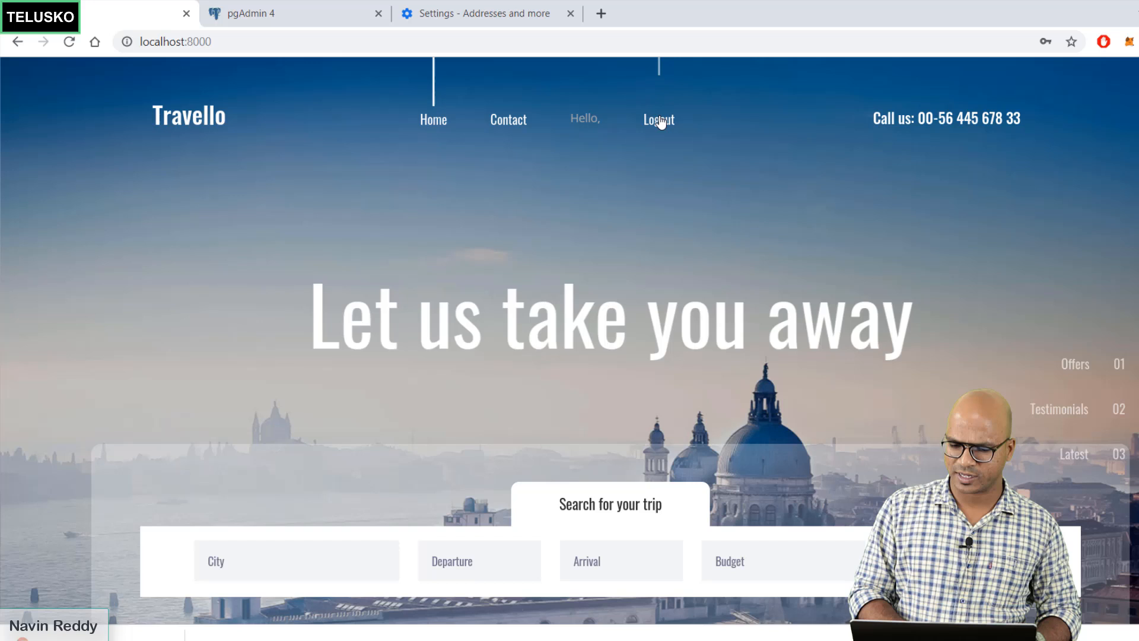
pyautogui.click(658, 119)
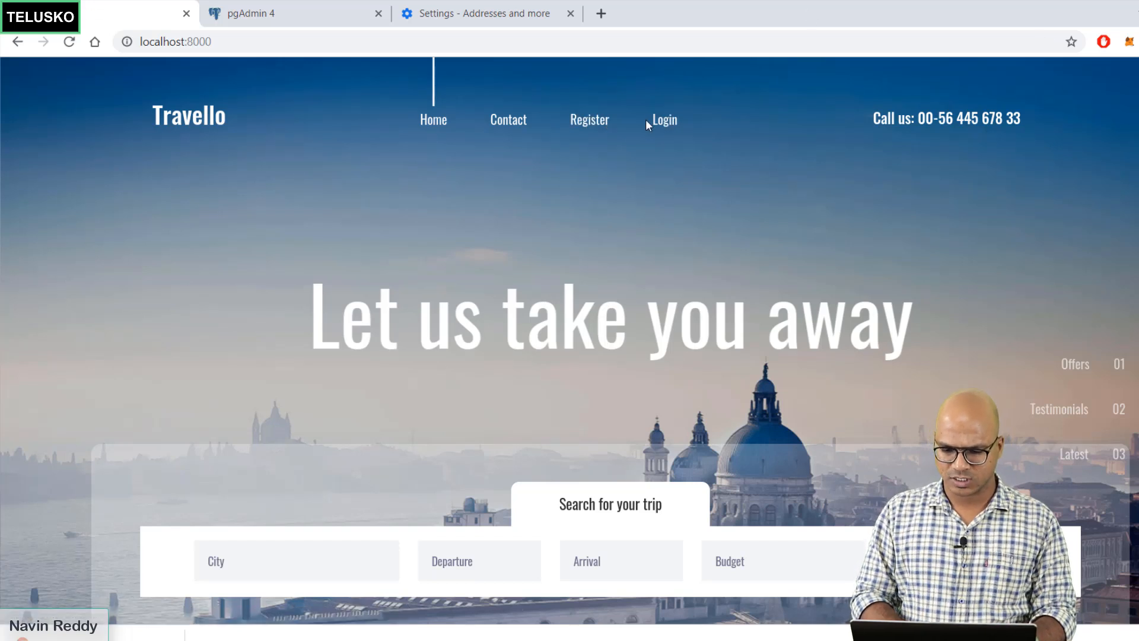
# Sign in to Travello as pravin through the Login page.
pyautogui.click(663, 120)
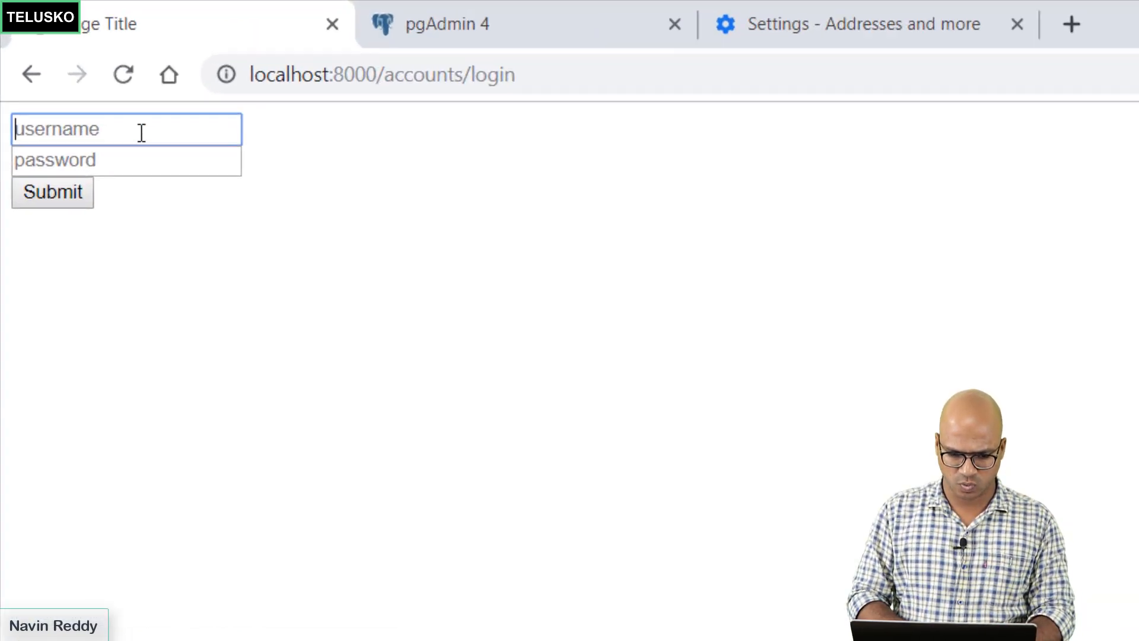
pyautogui.write('pravin')
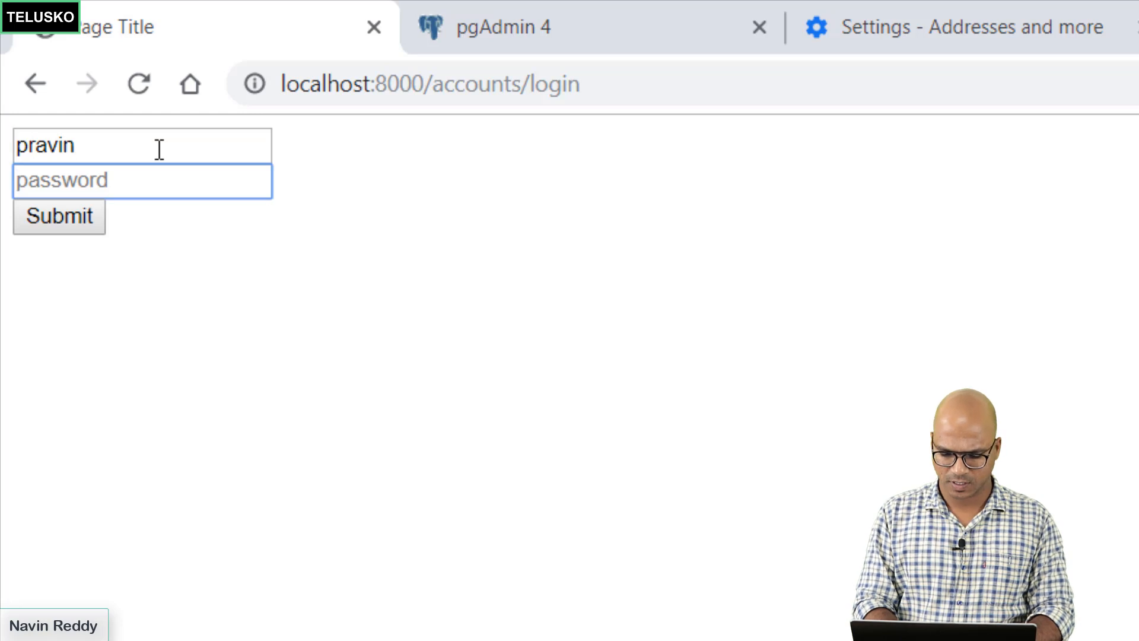
pyautogui.click(59, 217)
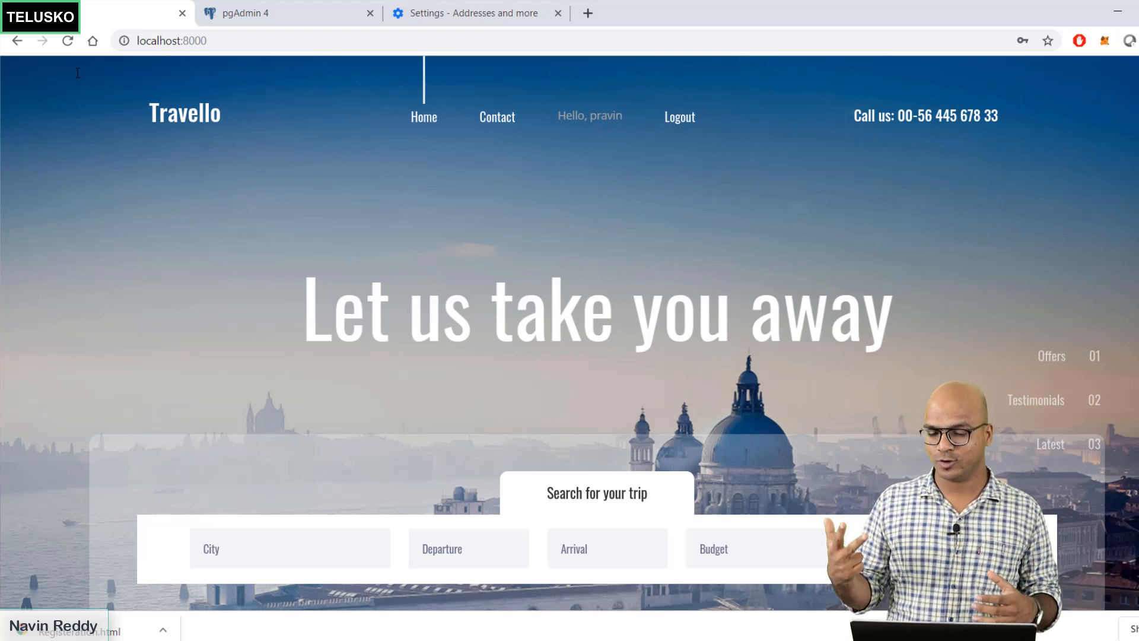
pyautogui.moveTo(570, 237)
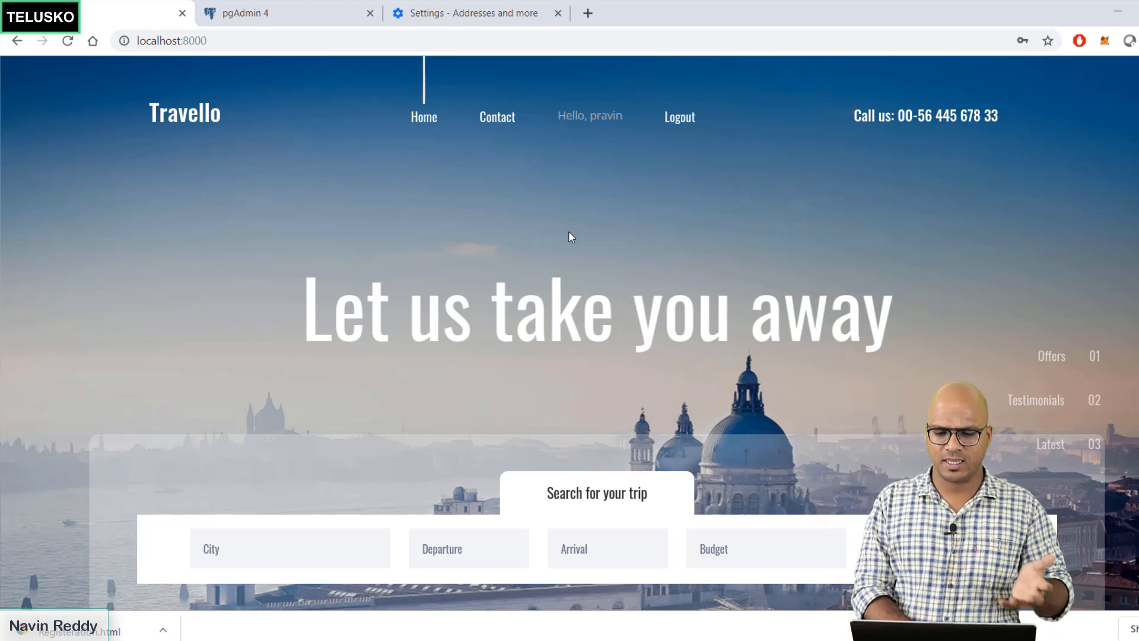
# Sign pravin out using the Logout link in the Travello navigation bar.
pyautogui.click(678, 117)
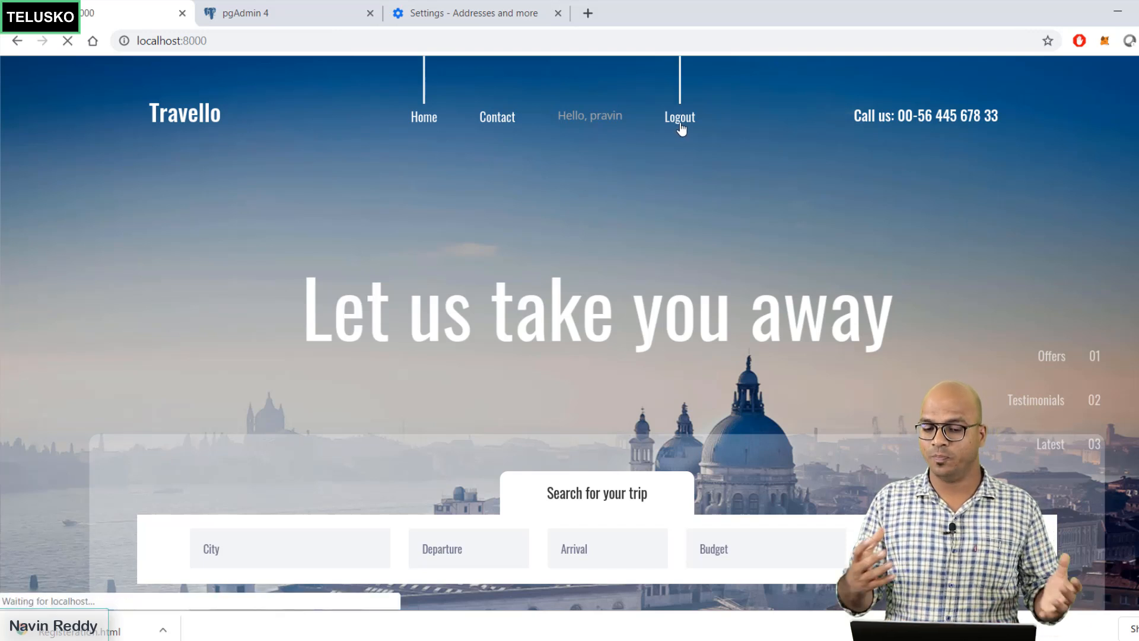
pyautogui.click(679, 116)
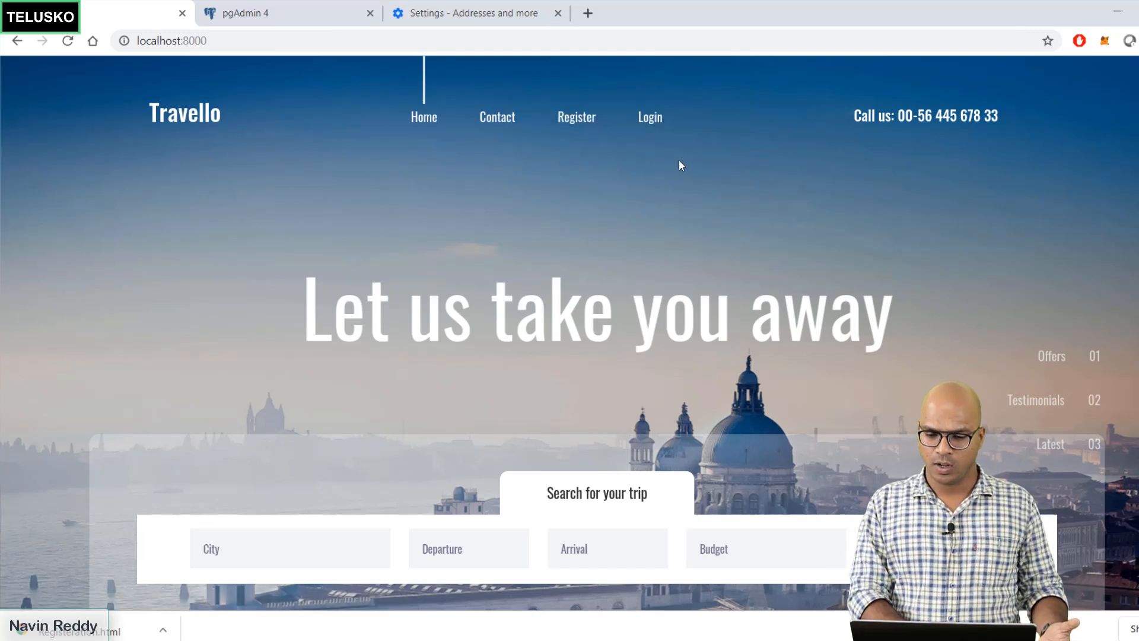
pyautogui.moveTo(634, 252)
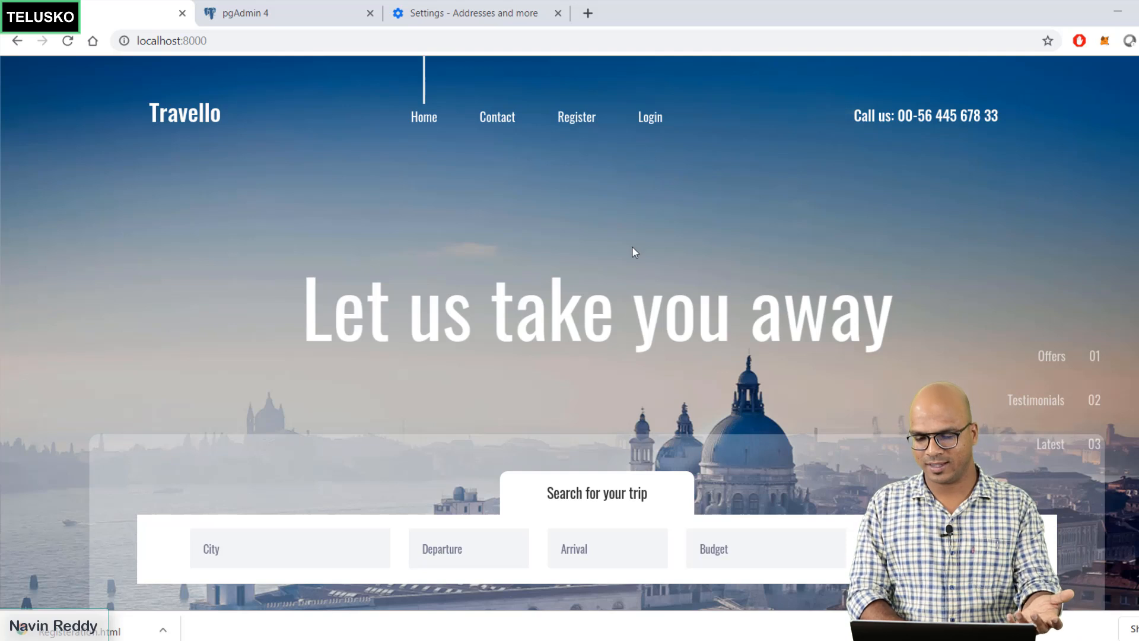